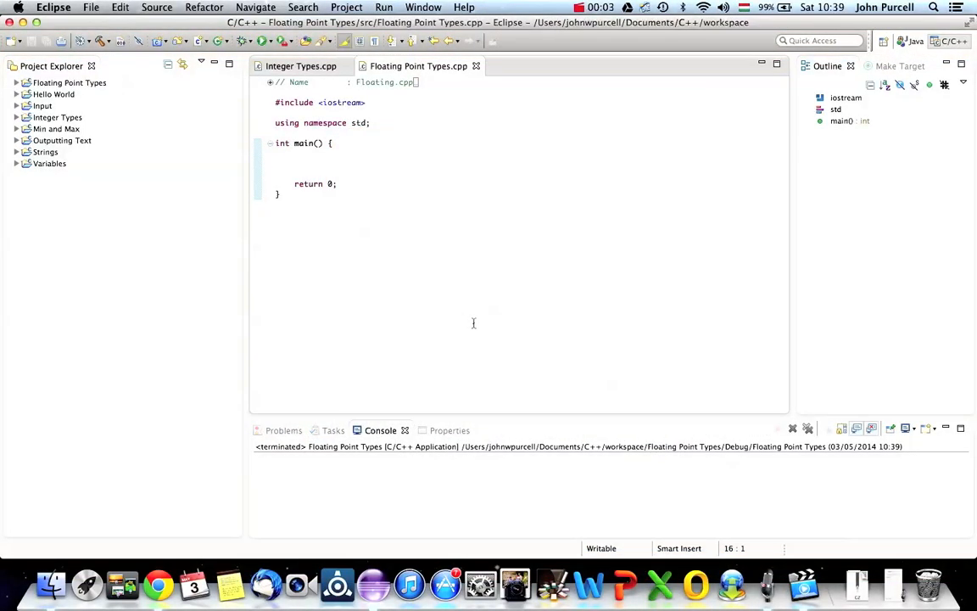
Declare int value = 6 in main, output it with cout and endl, then save and run
{"action": "left_click", "coordinate": [275, 173]}
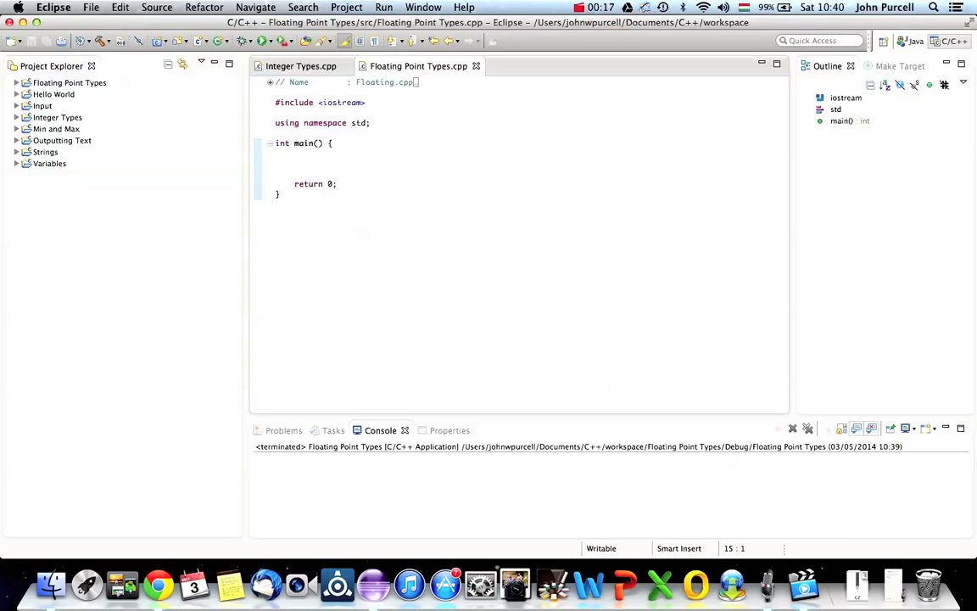
{"action": "left_click", "coordinate": [275, 163]}
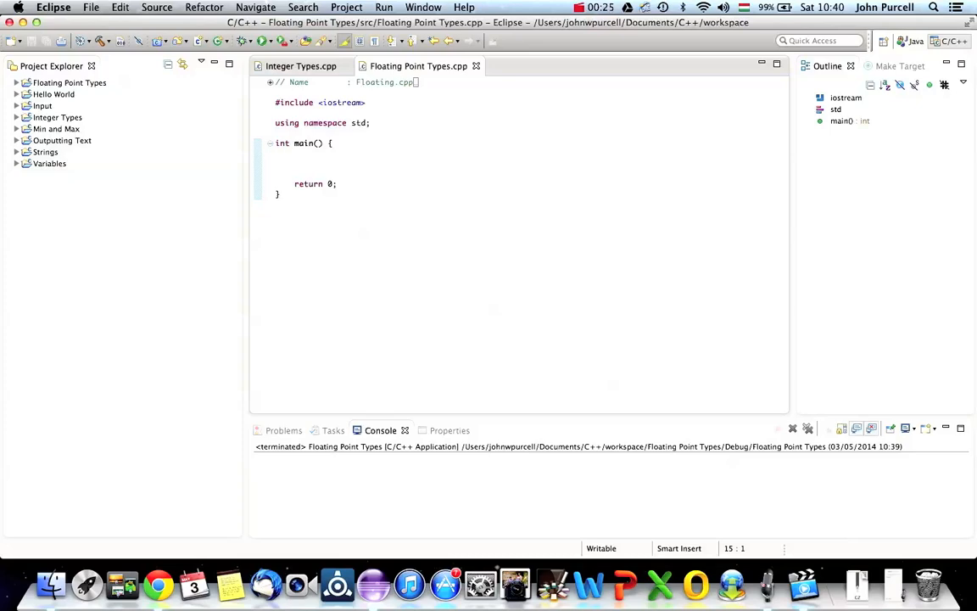
{"action": "left_click", "coordinate": [275, 162]}
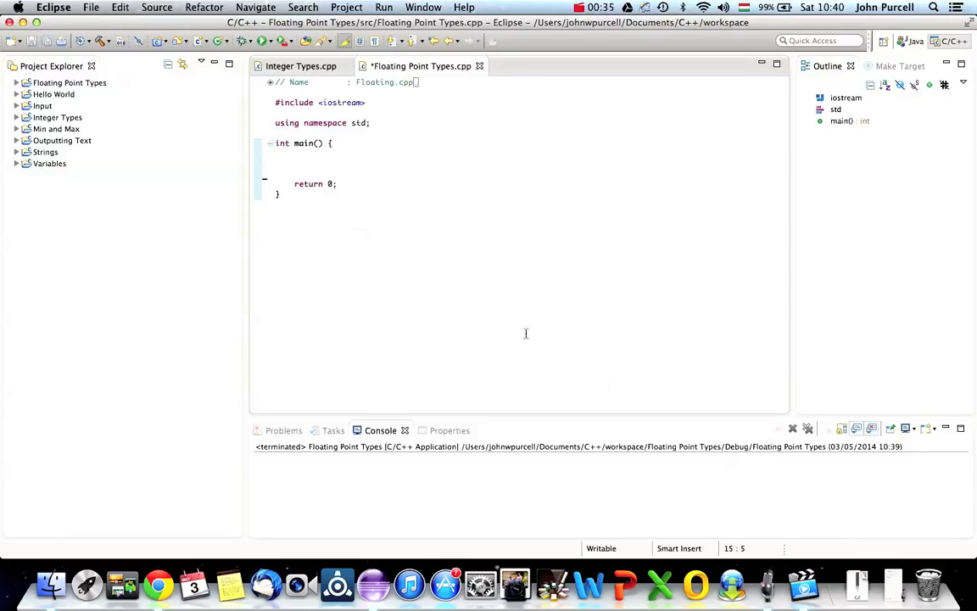
{"action": "type", "text": "int value"}
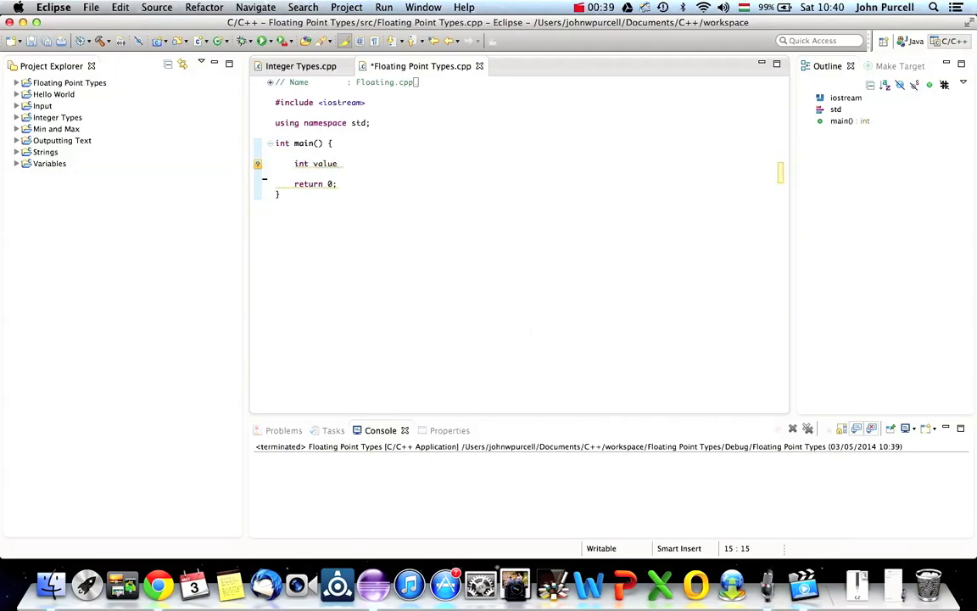
{"action": "type", "text": "= 6;"}
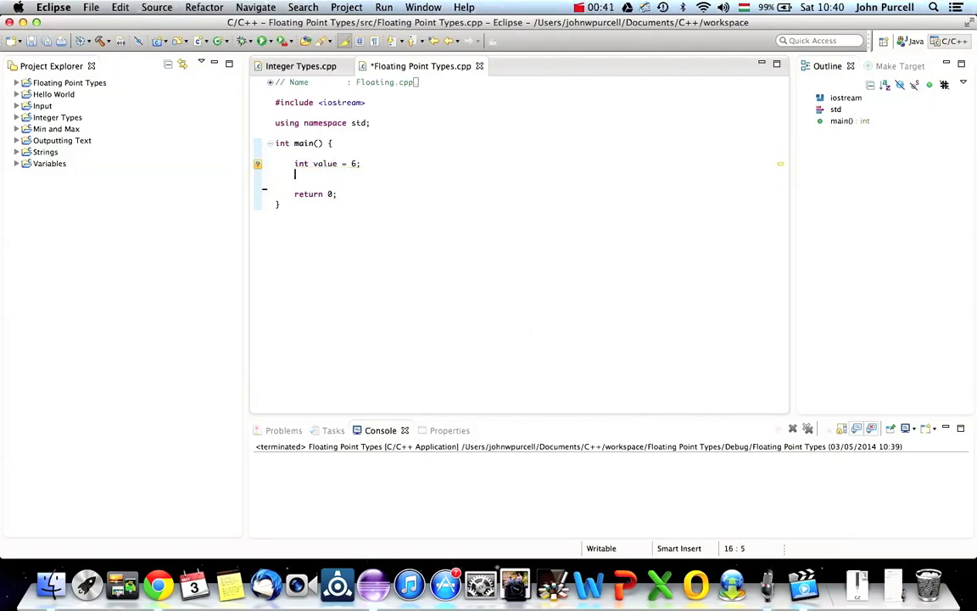
{"action": "type", "text": "cout <<"}
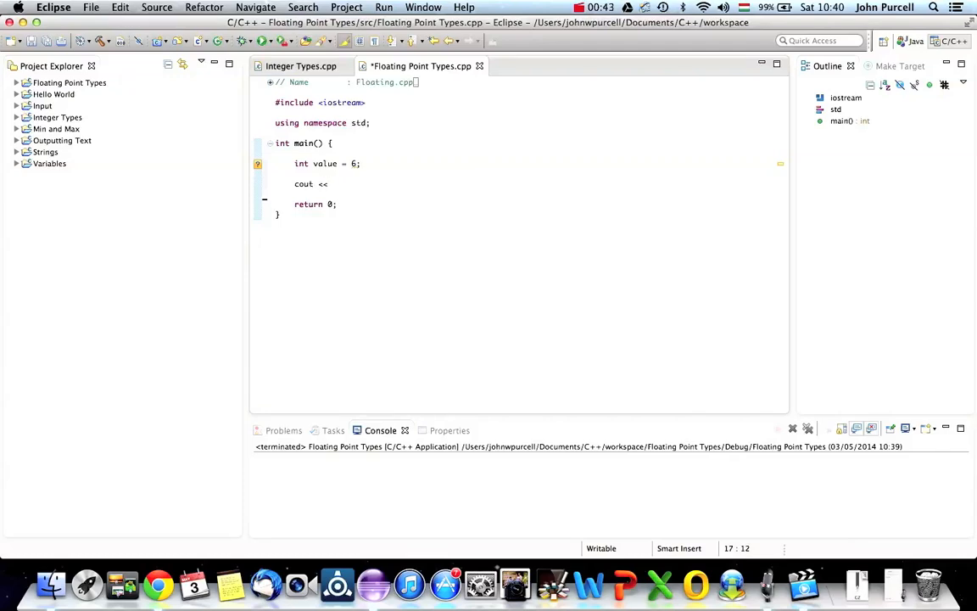
{"action": "type", "text": "value <"}
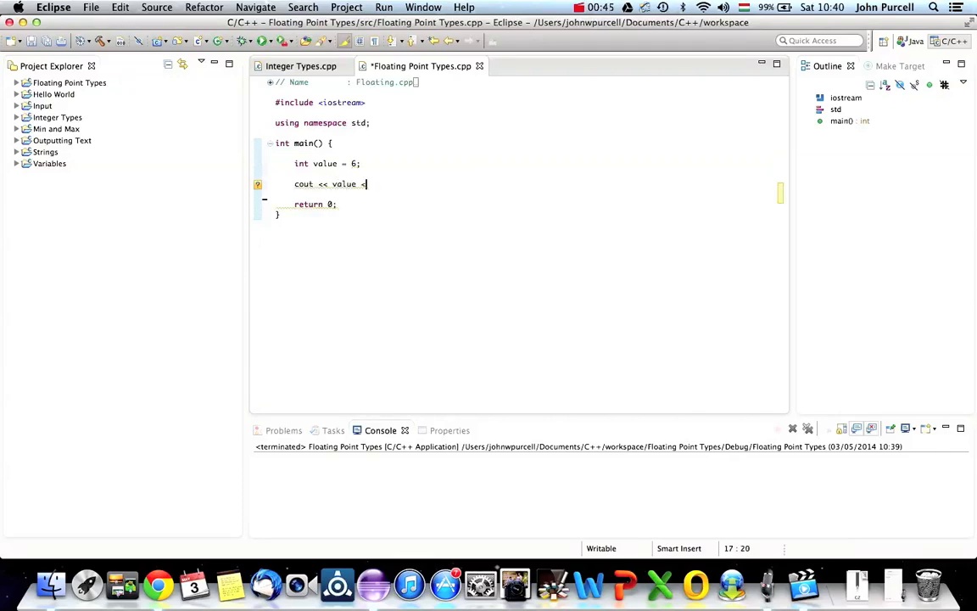
{"action": "type", "text": "< endl;"}
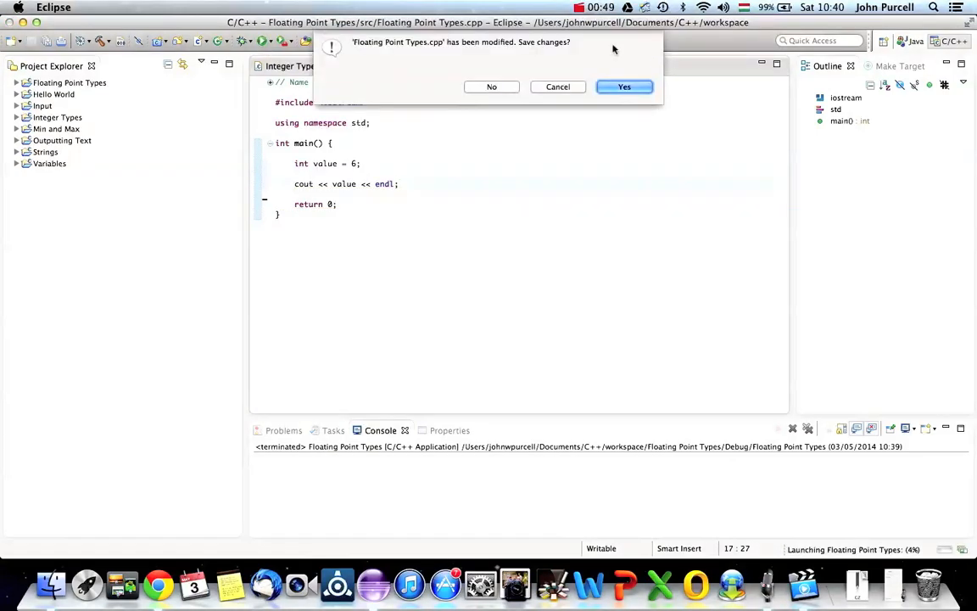
{"action": "left_click", "coordinate": [624, 86]}
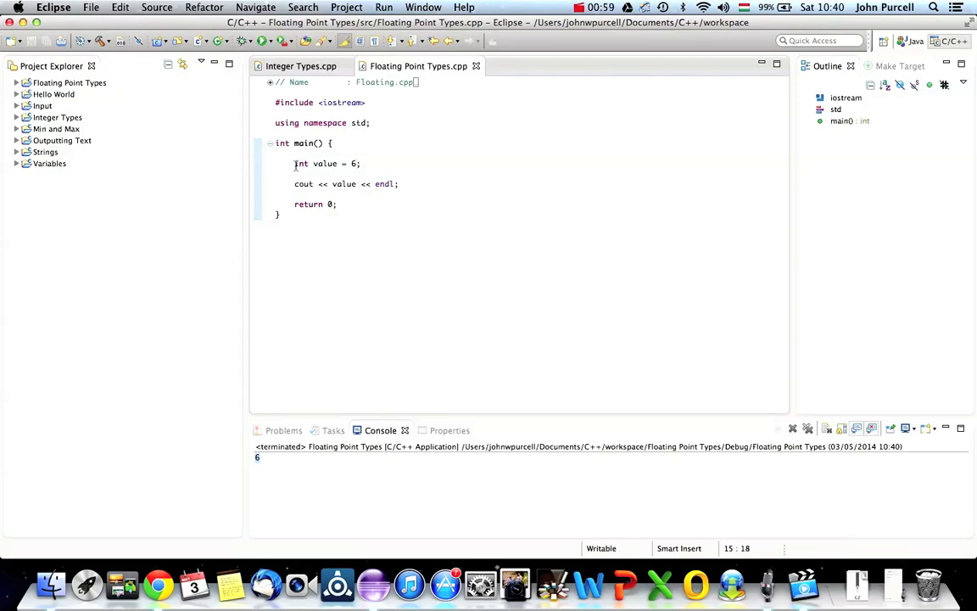
Replace the declaration with float fValue = 76.4, output fValue instead, save and run
{"action": "triple_click", "coordinate": [326, 162]}
{"action": "type", "text": "float"}
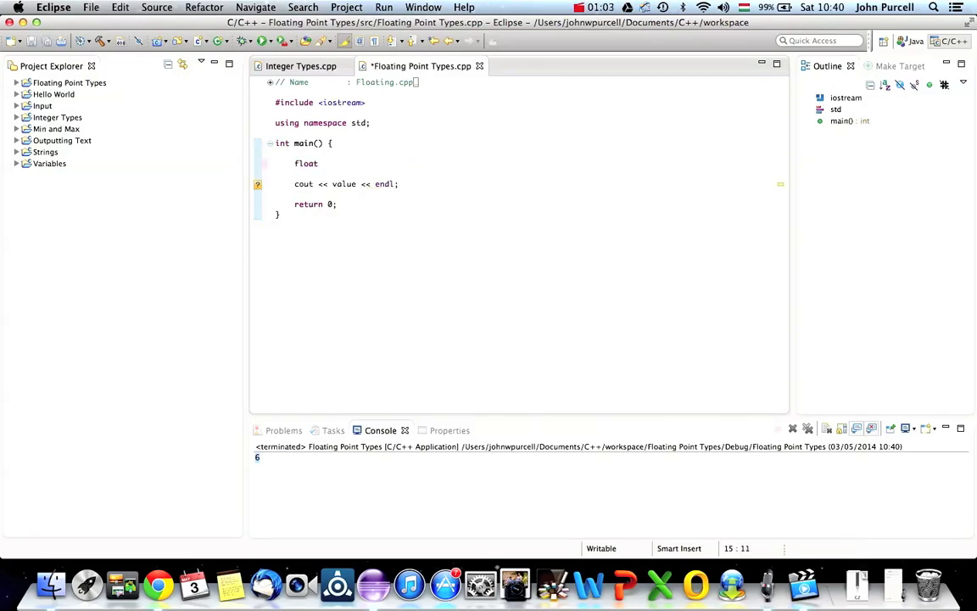
{"action": "type", "text": "value"}
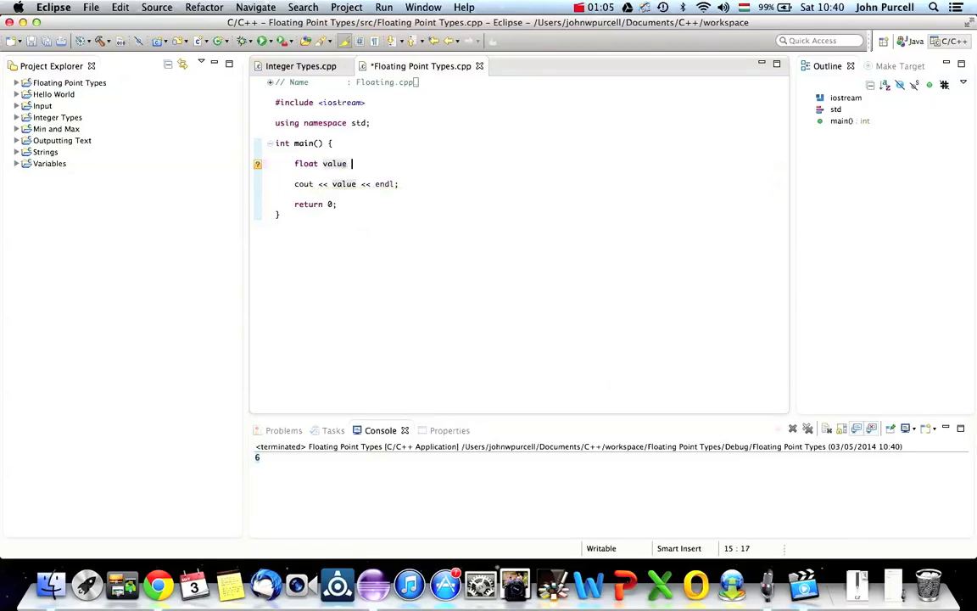
{"action": "type", "text": "="}
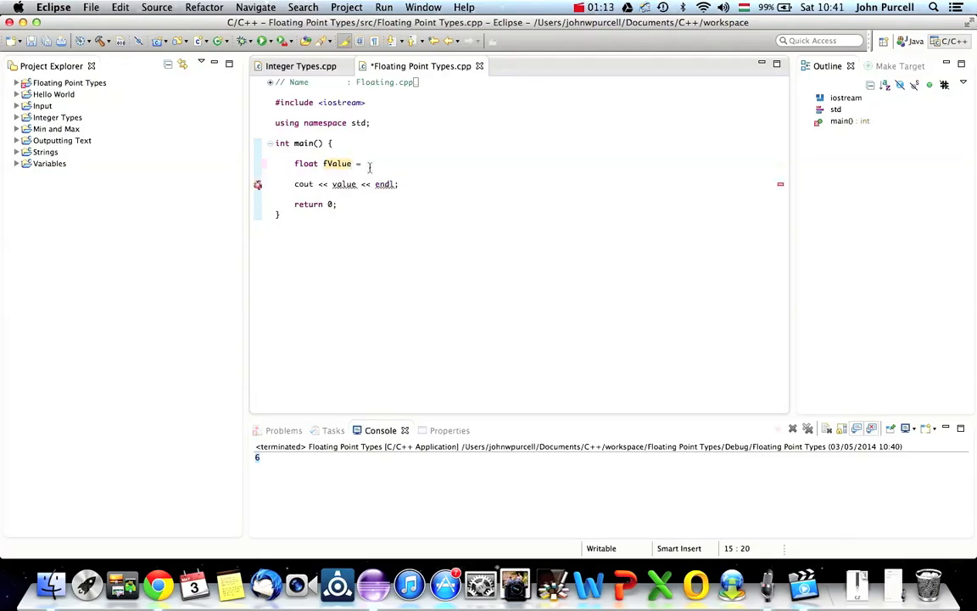
{"action": "type", "text": "76"}
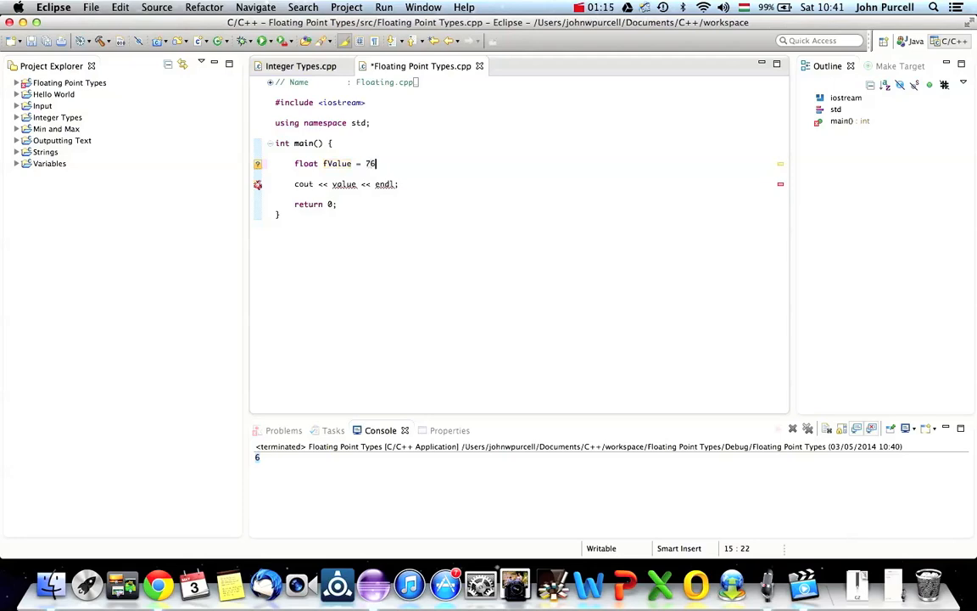
{"action": "type", "text": ".4;"}
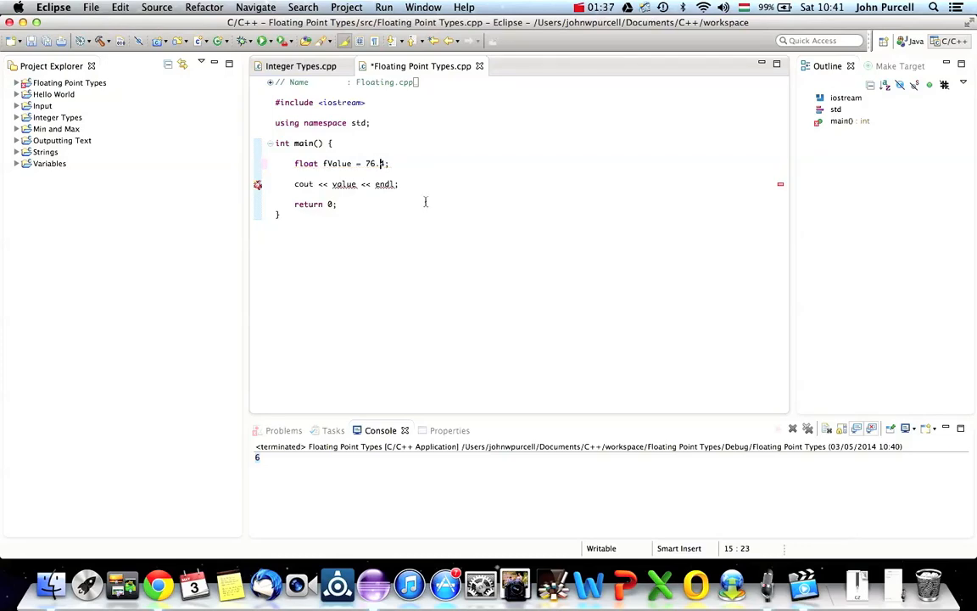
{"action": "type", "text": "4"}
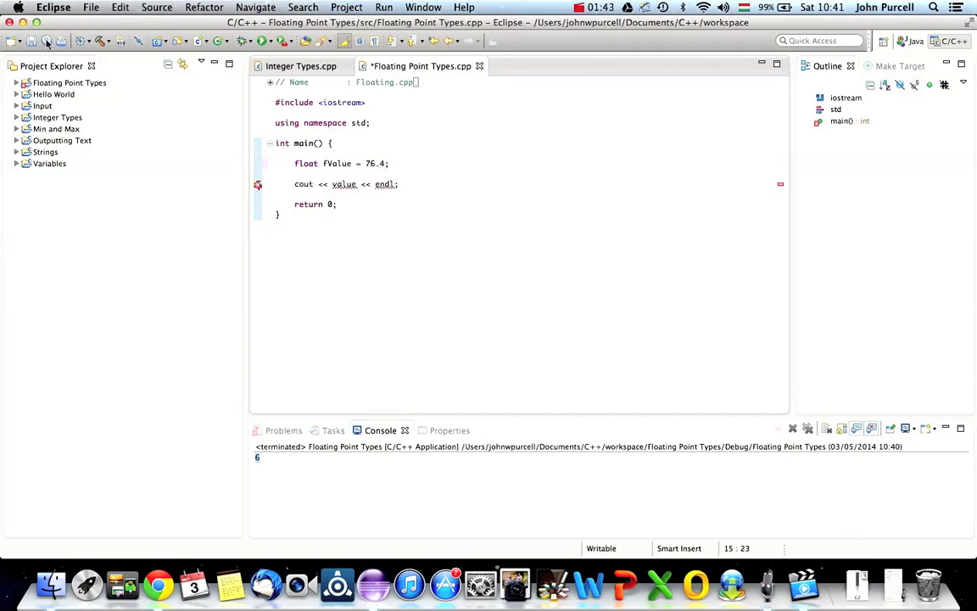
{"action": "left_click", "coordinate": [14, 41]}
{"action": "type", "text": "fV"}
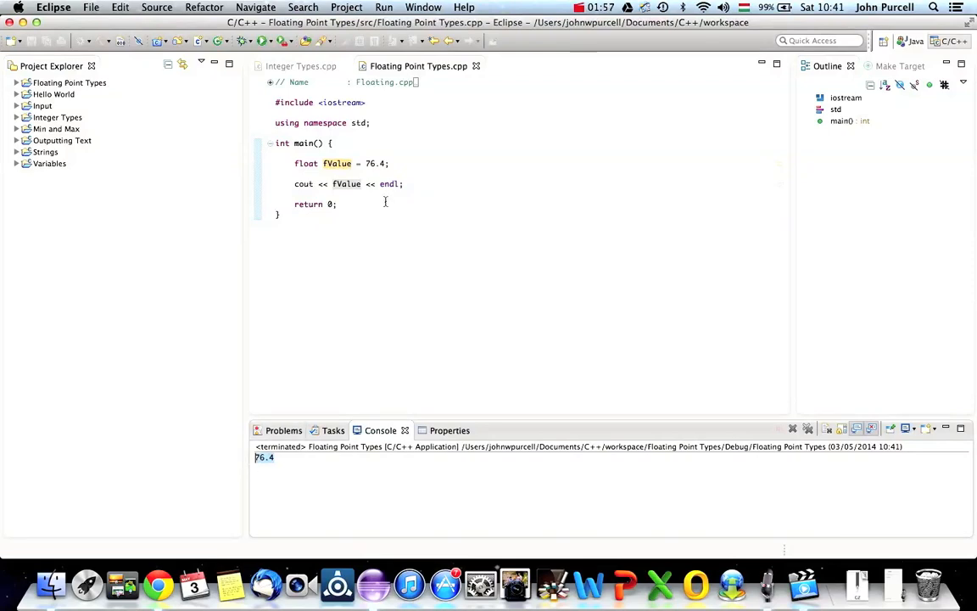
{"action": "left_click", "coordinate": [515, 283]}
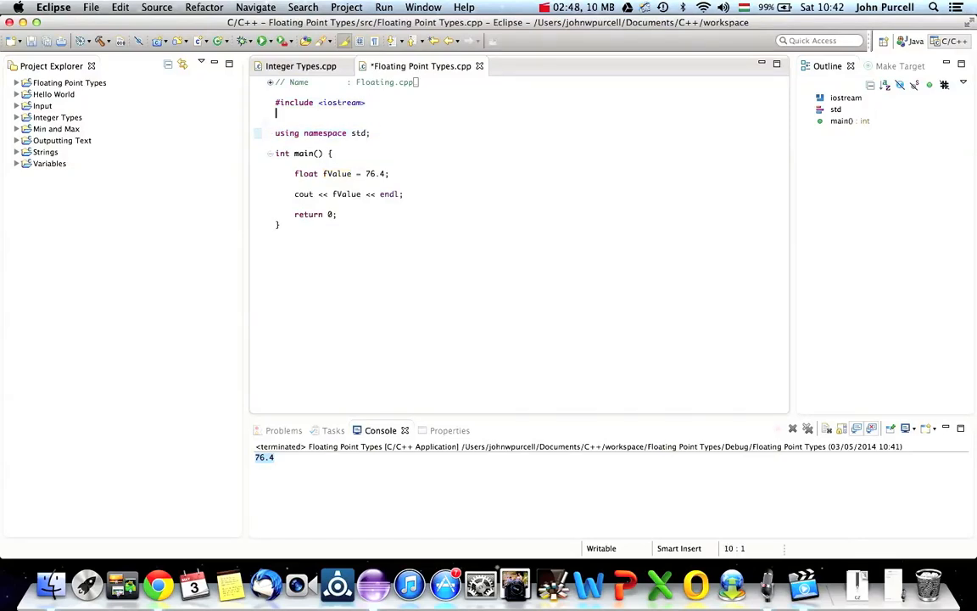
Include <iomanip>, output fValue with fixed instead of scientific, and run to get 76.400002
{"action": "type", "text": "#"}
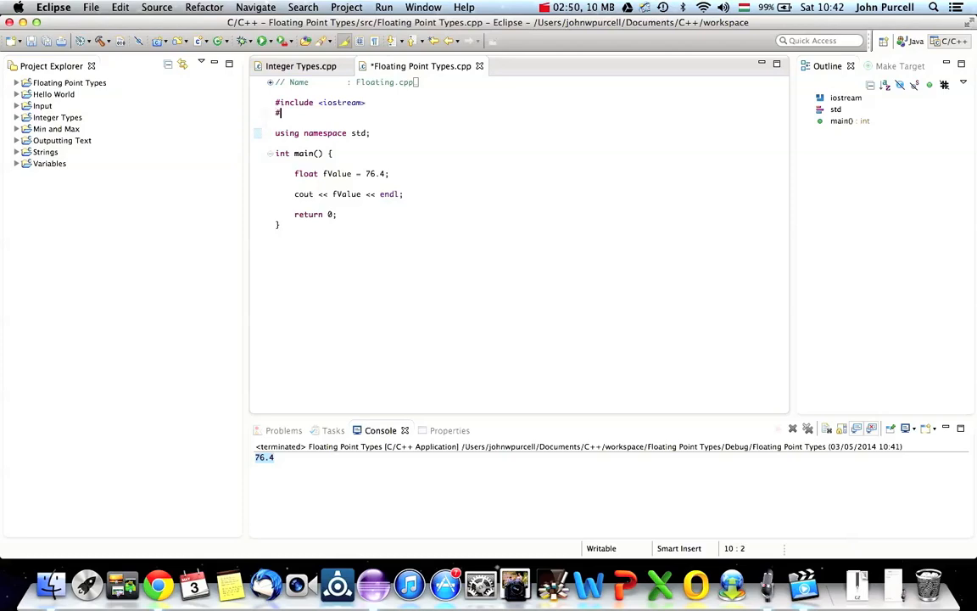
{"action": "type", "text": "include <iomanip>"}
{"action": "left_click", "coordinate": [348, 194]}
{"action": "type", "text": " << "}
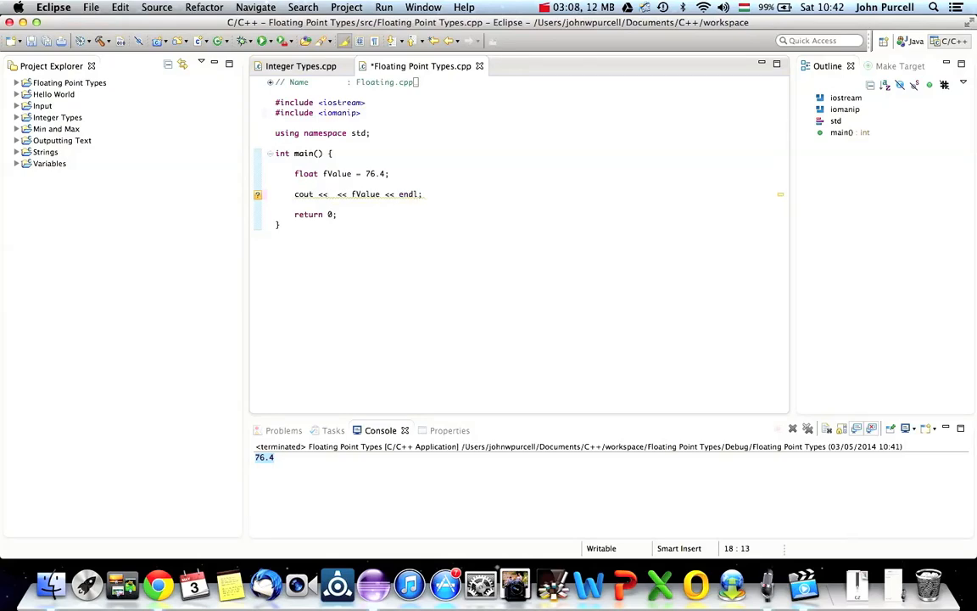
{"action": "type", "text": "fix"}
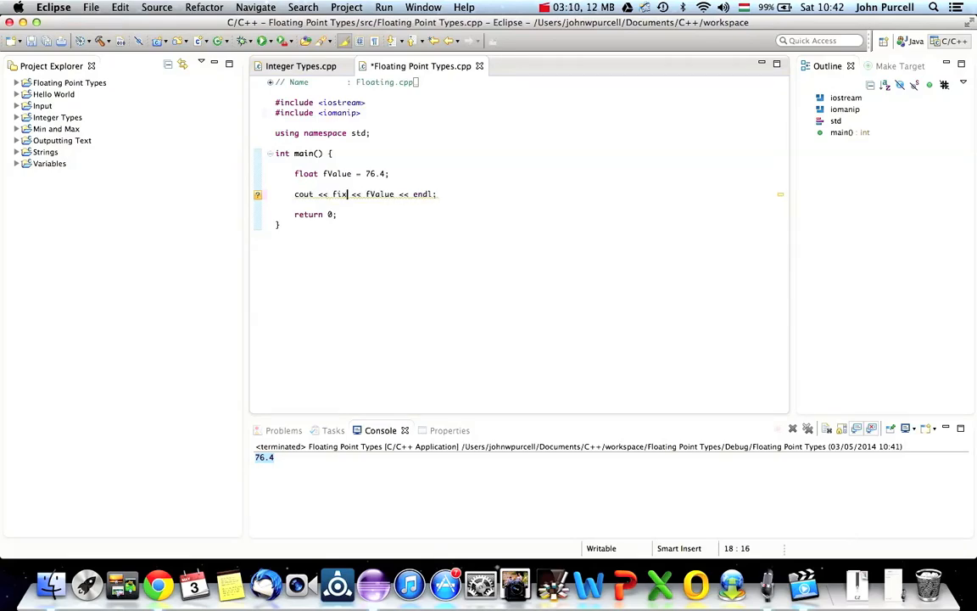
{"action": "type", "text": "ed"}
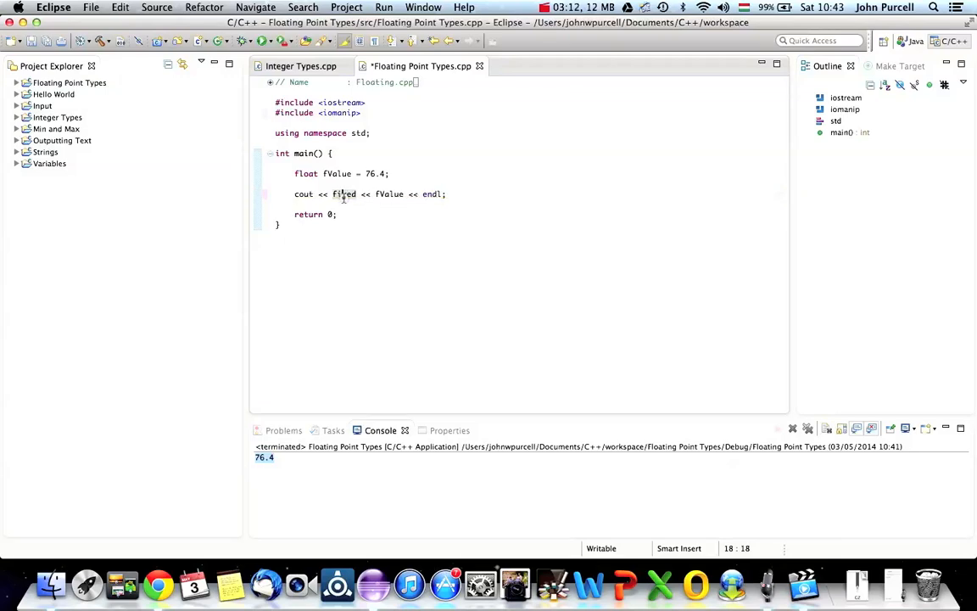
{"action": "mouse_move", "coordinate": [344, 194]}
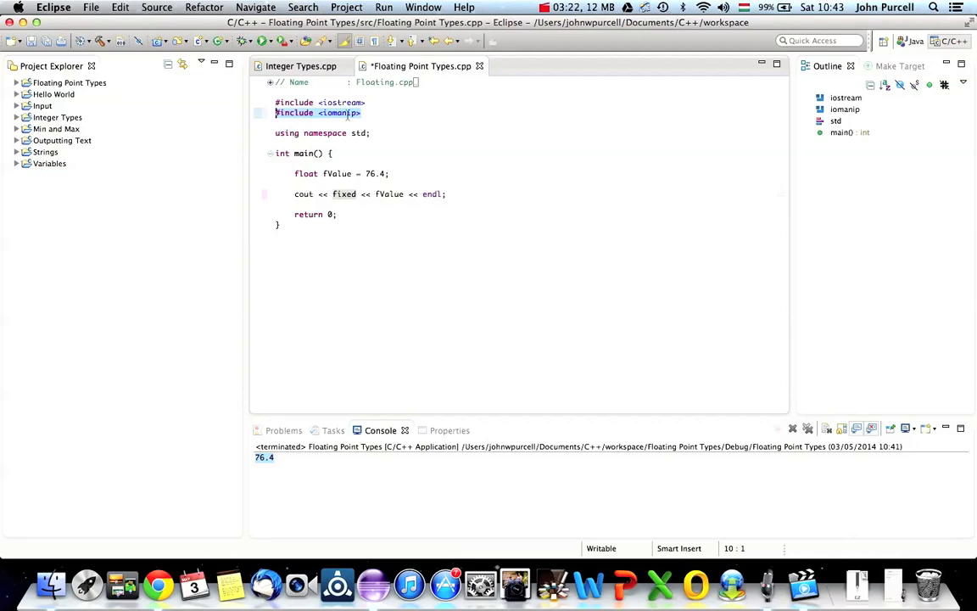
{"action": "left_click", "coordinate": [349, 194]}
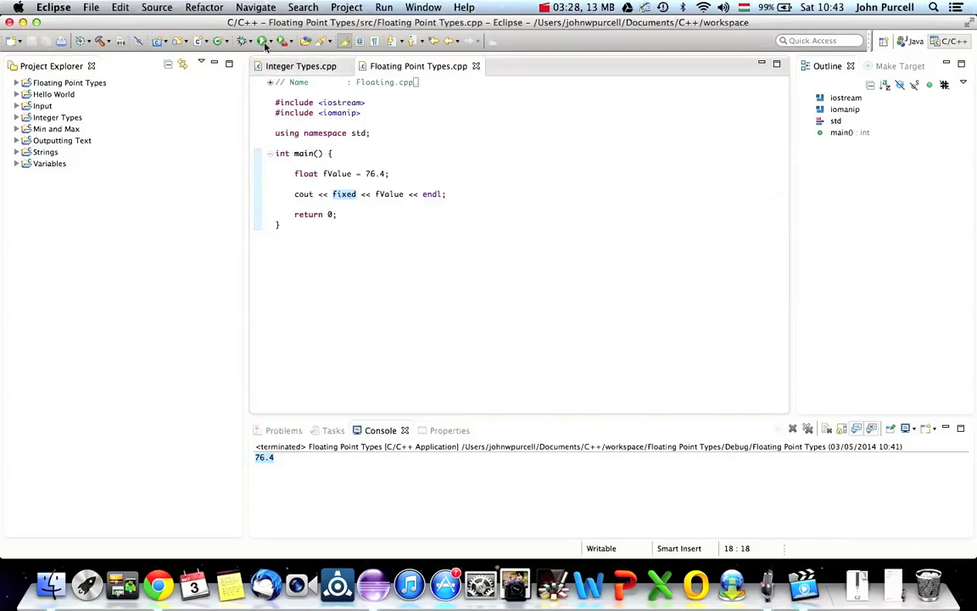
{"action": "left_click", "coordinate": [264, 40]}
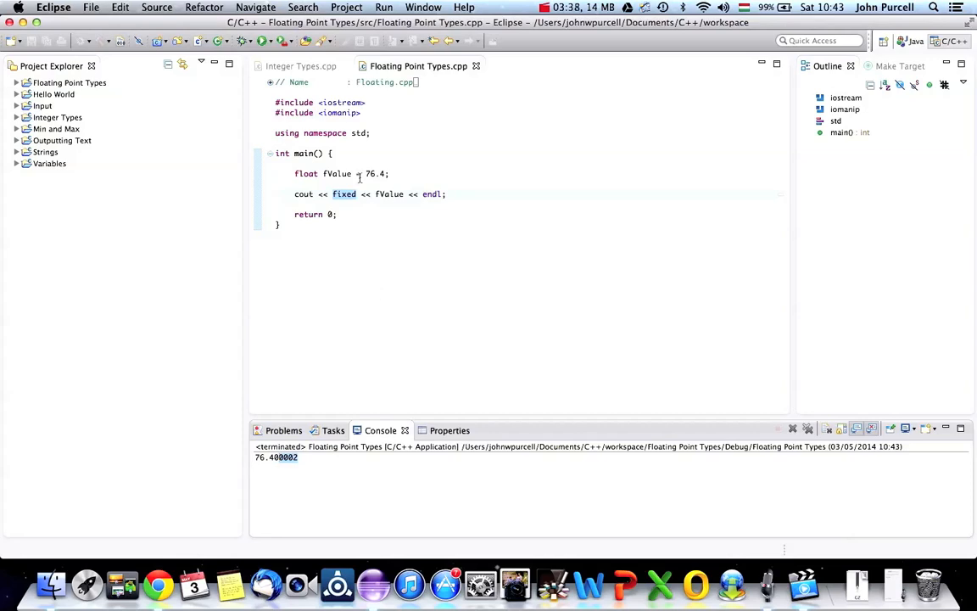
{"action": "mouse_move", "coordinate": [343, 194]}
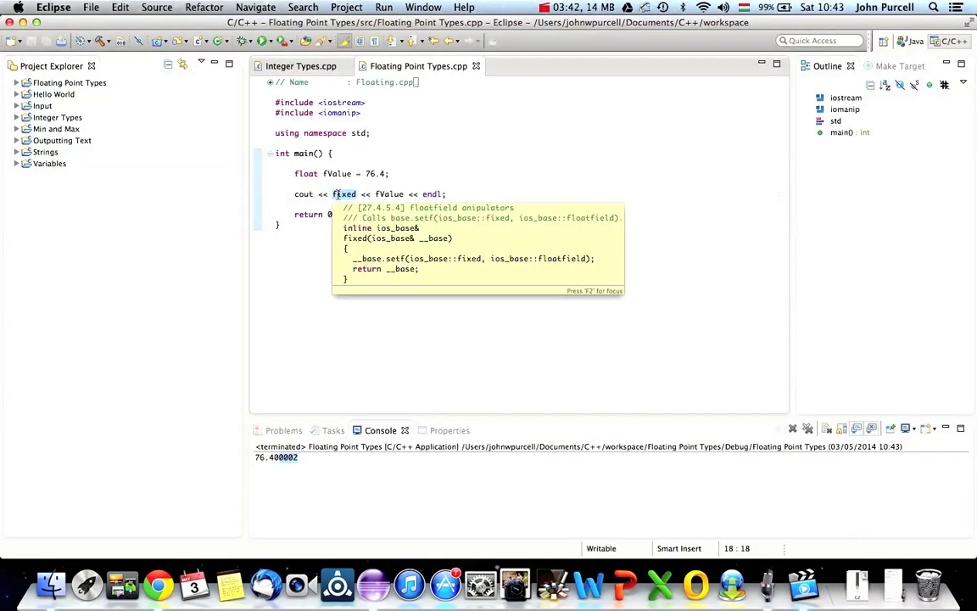
Start a new cout << line above the fixed output statement
{"action": "type", "text": "scientific"}
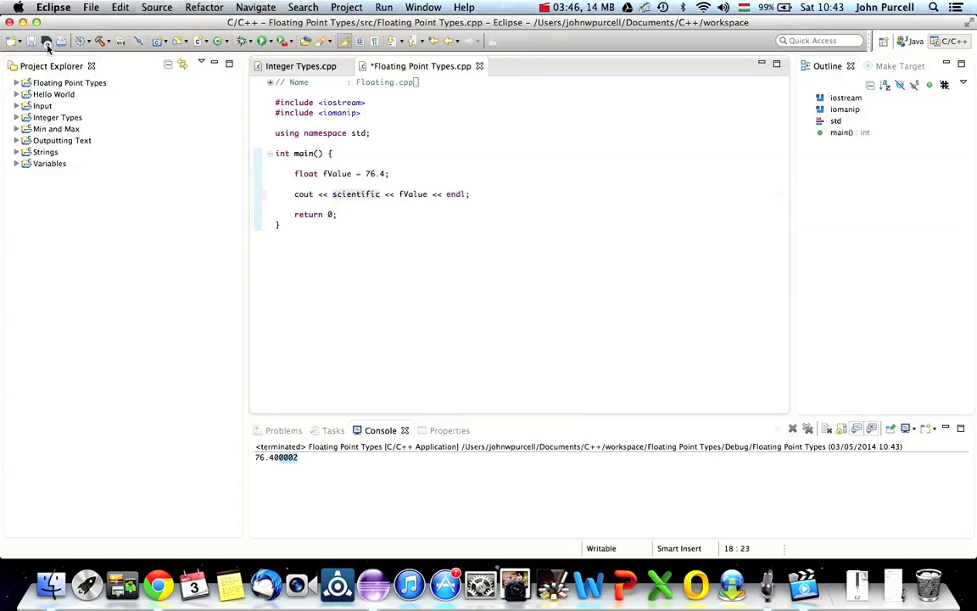
{"action": "left_click", "coordinate": [47, 41]}
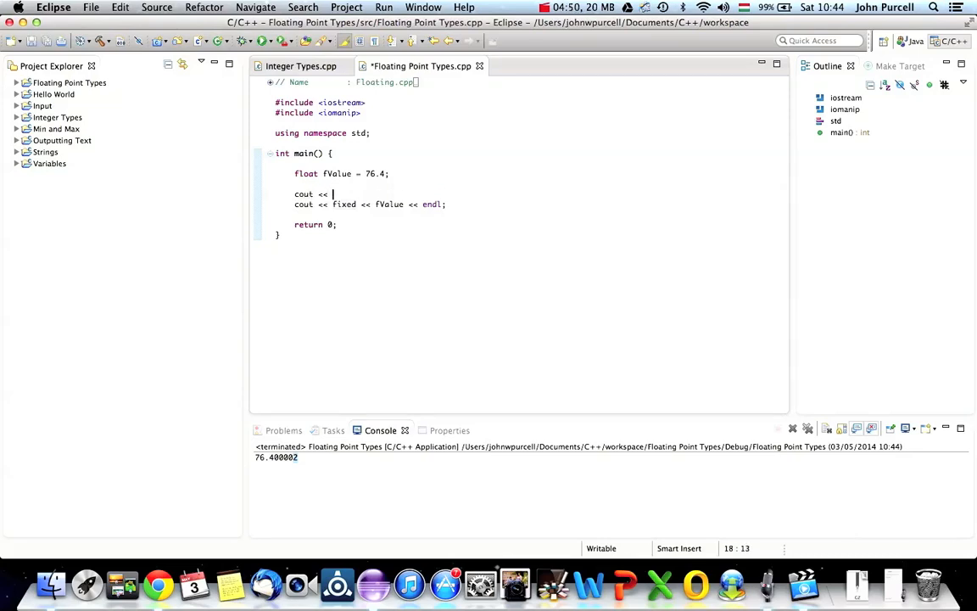
Complete the new line as cout << sizeof(float) << endl; and launch the program
{"action": "type", "text": "sizeof"}
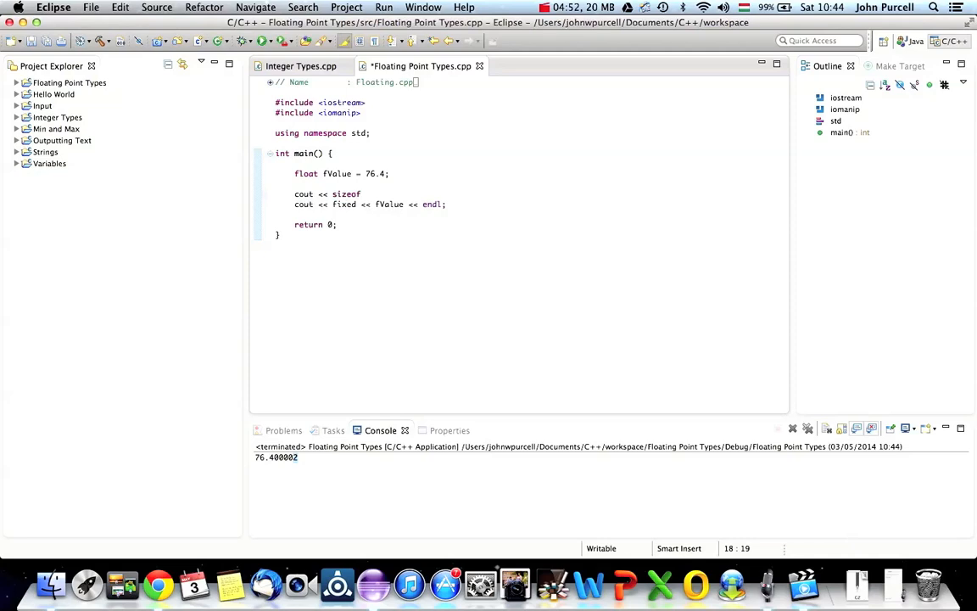
{"action": "type", "text": "(float)"}
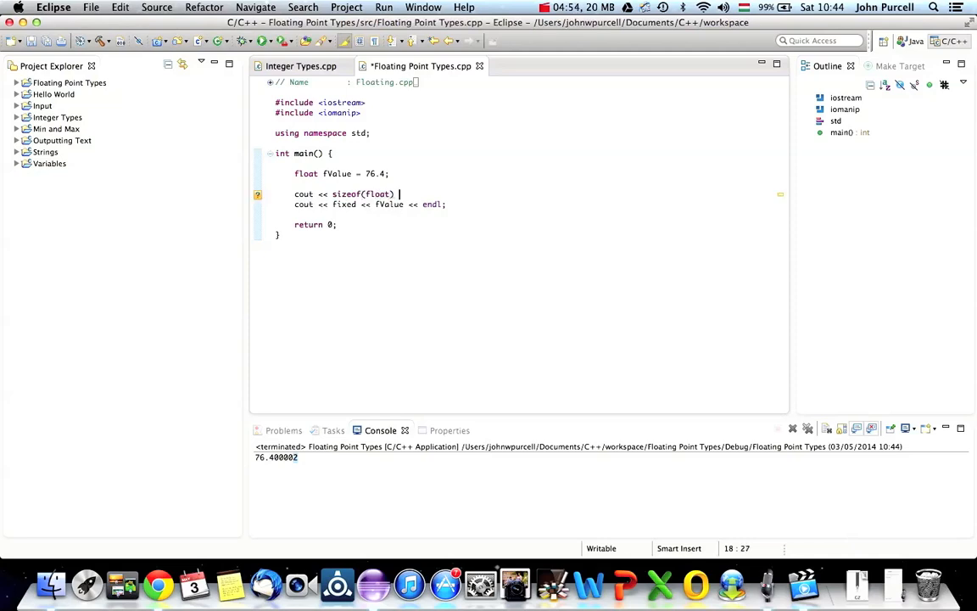
{"action": "type", "text": "<<"}
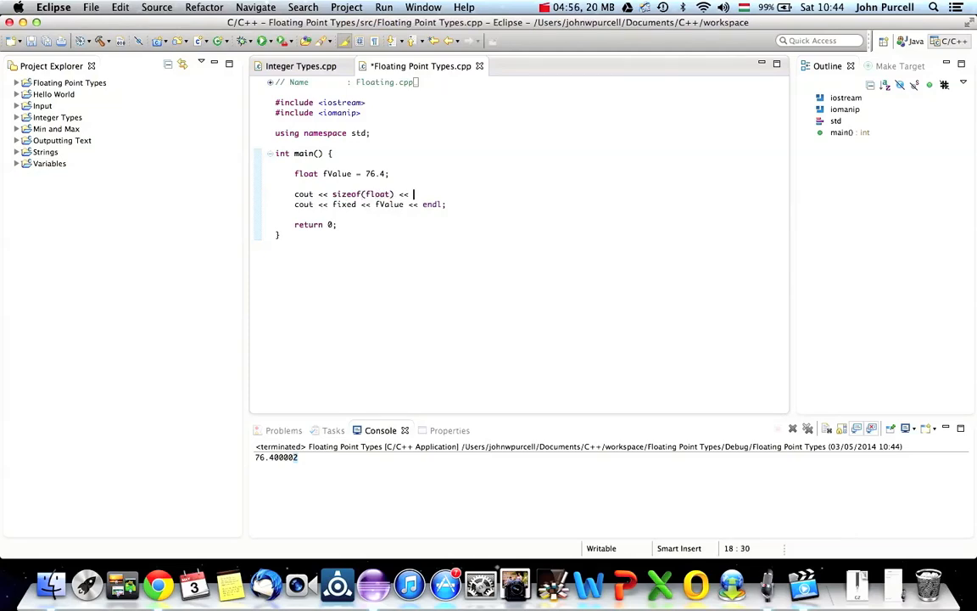
{"action": "type", "text": "endl"}
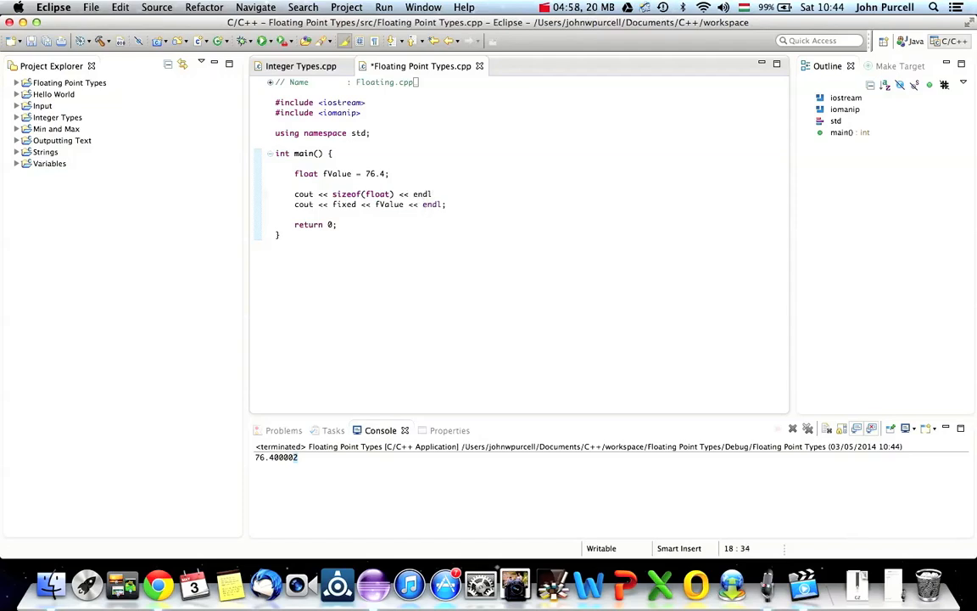
{"action": "double_click", "coordinate": [346, 193]}
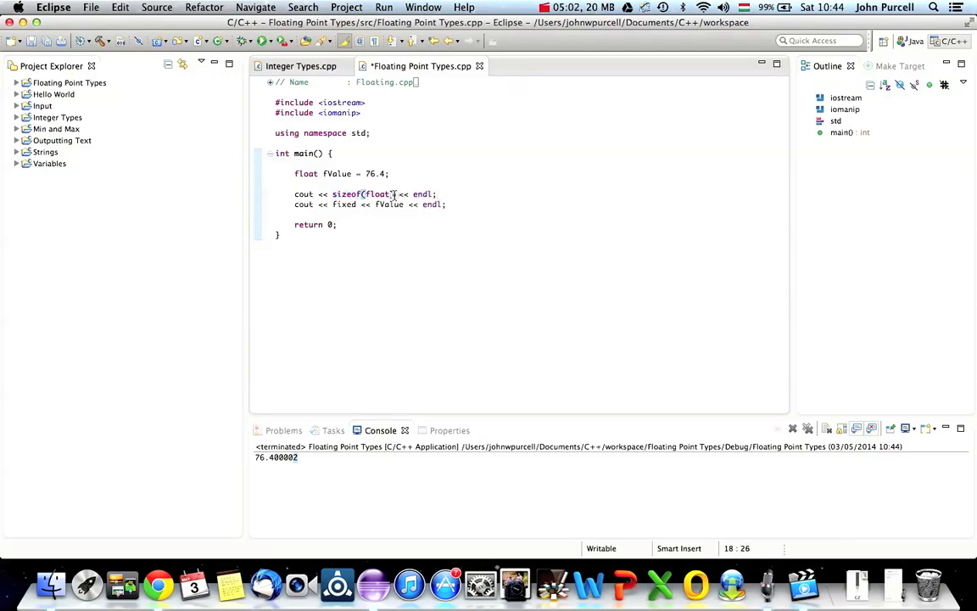
{"action": "double_click", "coordinate": [376, 193]}
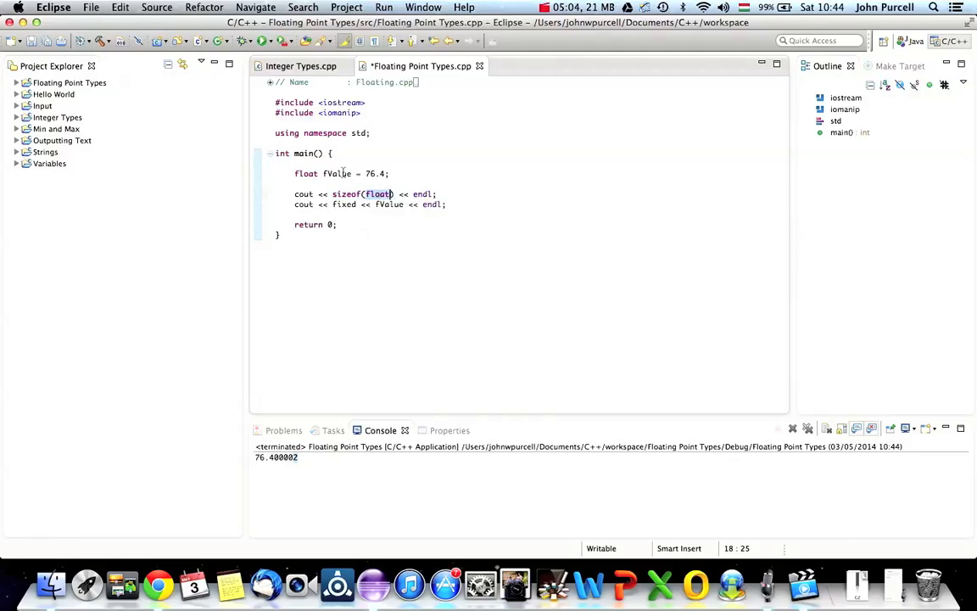
{"action": "mouse_move", "coordinate": [372, 247]}
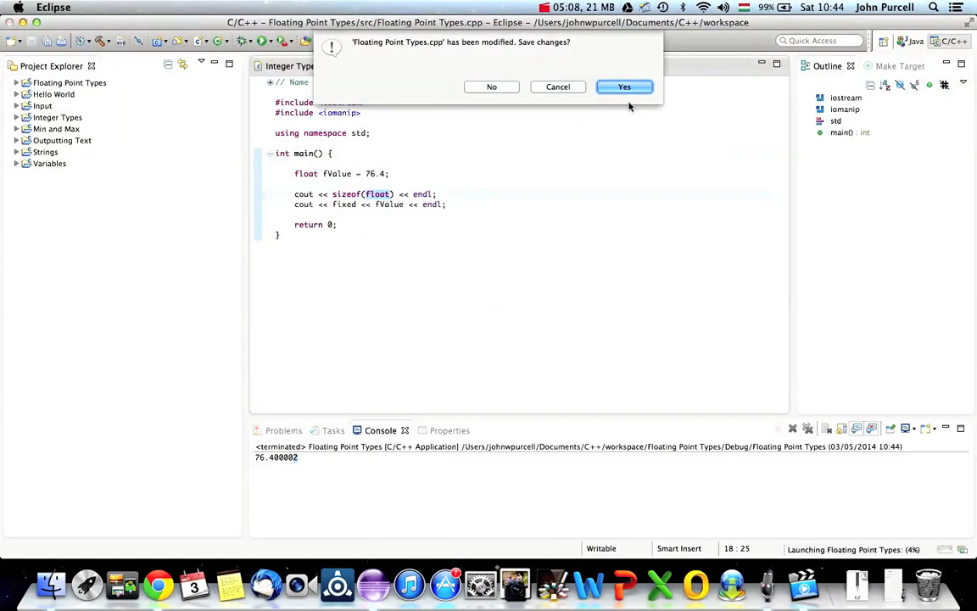
Confirm saving, run the program and review the console printing 4 then 76.400002
{"action": "left_click", "coordinate": [624, 86]}
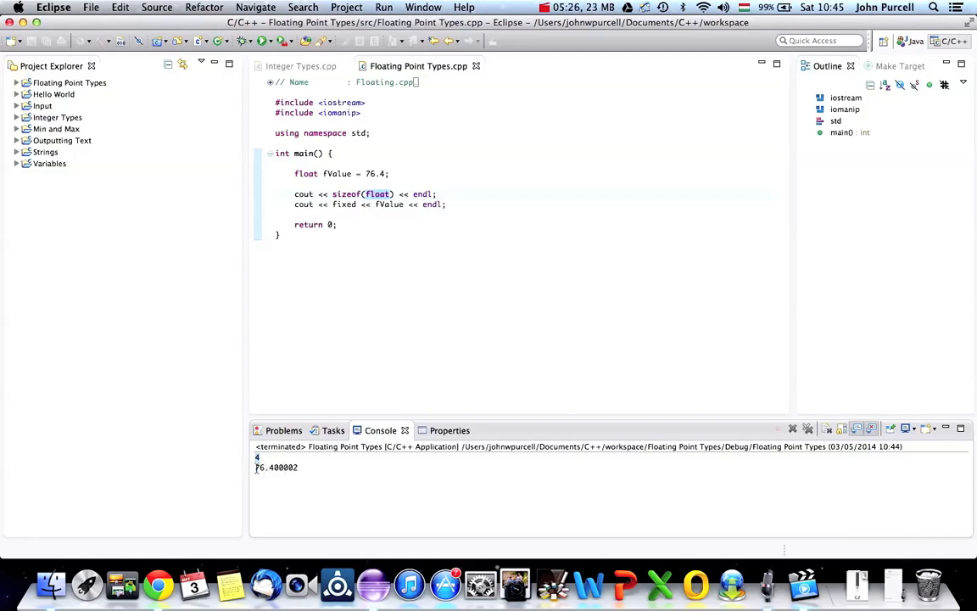
{"action": "mouse_move", "coordinate": [258, 465]}
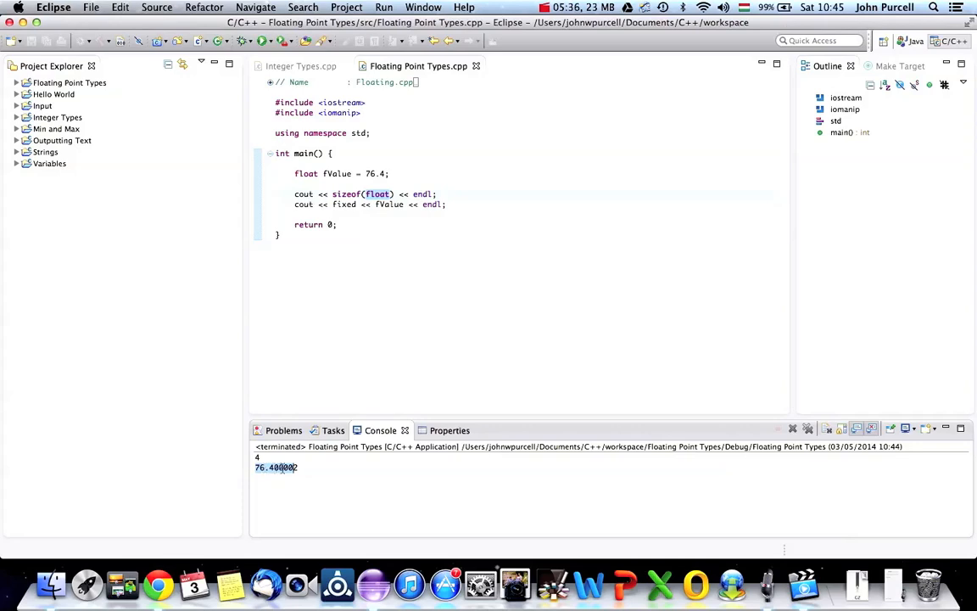
{"action": "mouse_move", "coordinate": [380, 485]}
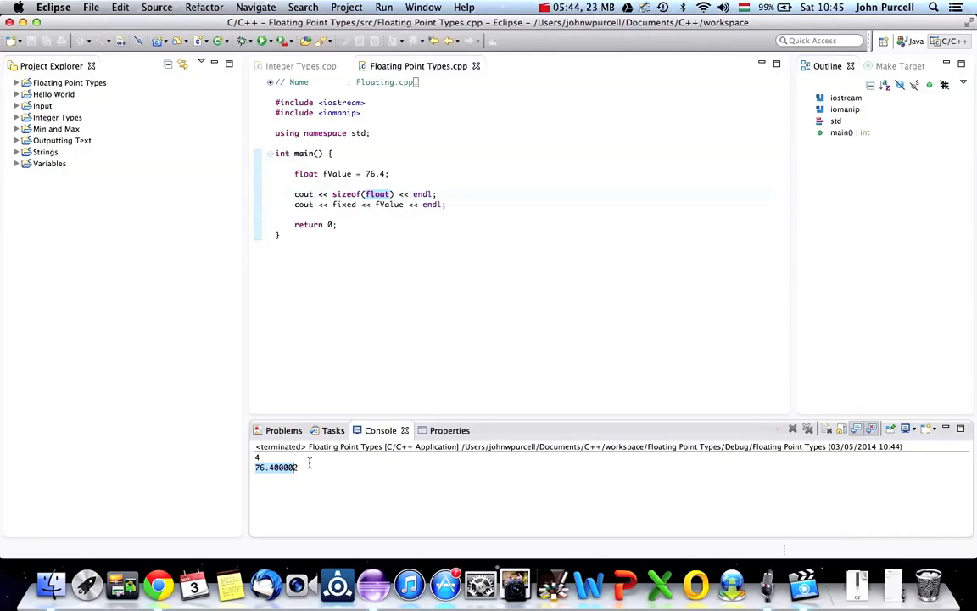
{"action": "left_click", "coordinate": [314, 468]}
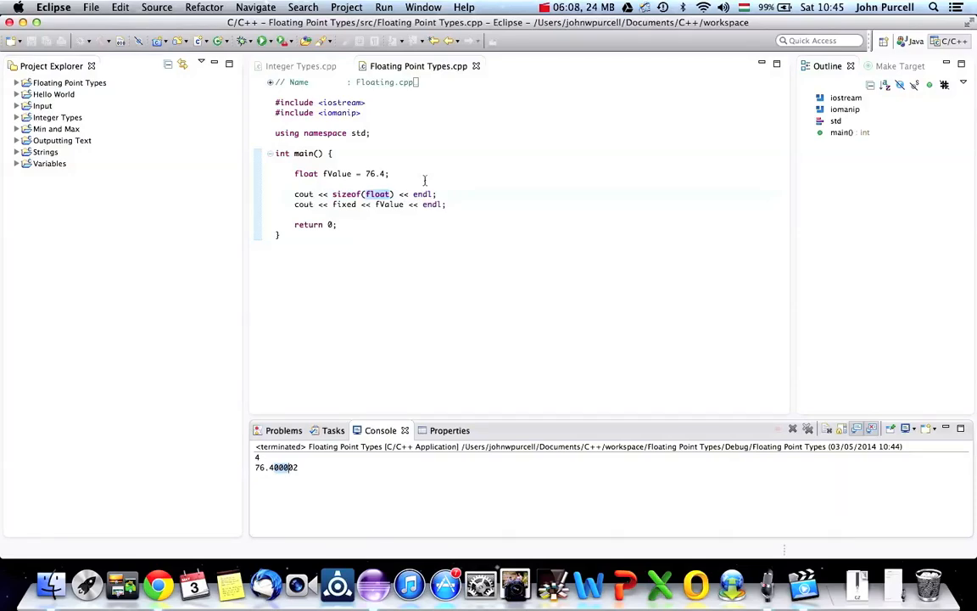
{"action": "mouse_move", "coordinate": [302, 583]}
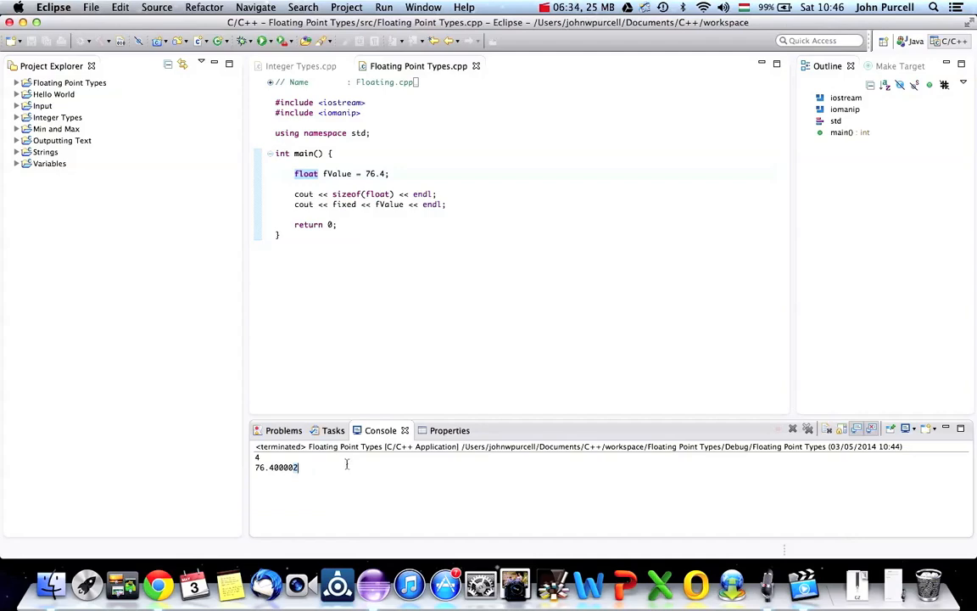
{"action": "mouse_move", "coordinate": [522, 486]}
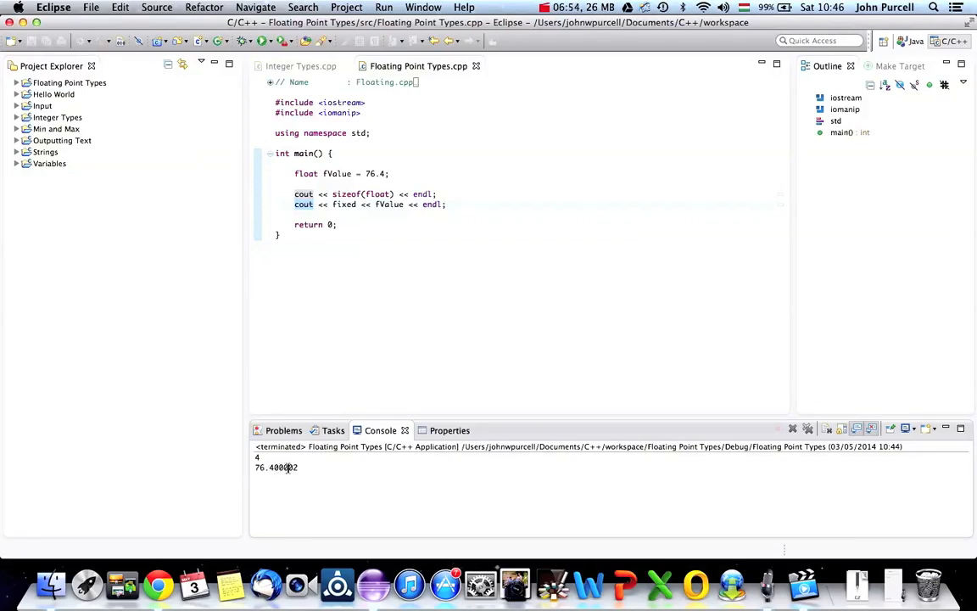
{"action": "double_click", "coordinate": [274, 468]}
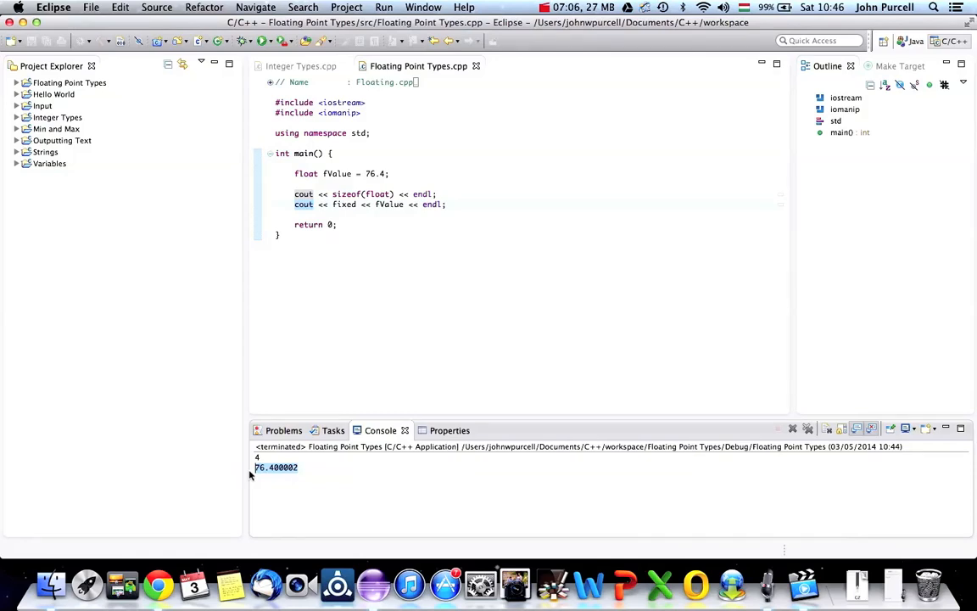
{"action": "mouse_move", "coordinate": [350, 211]}
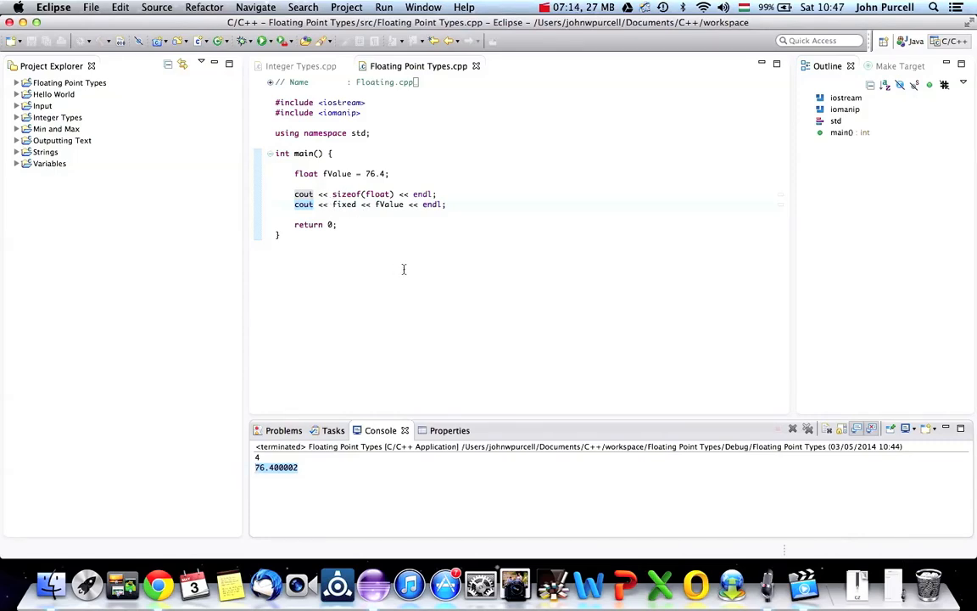
{"action": "mouse_move", "coordinate": [324, 207]}
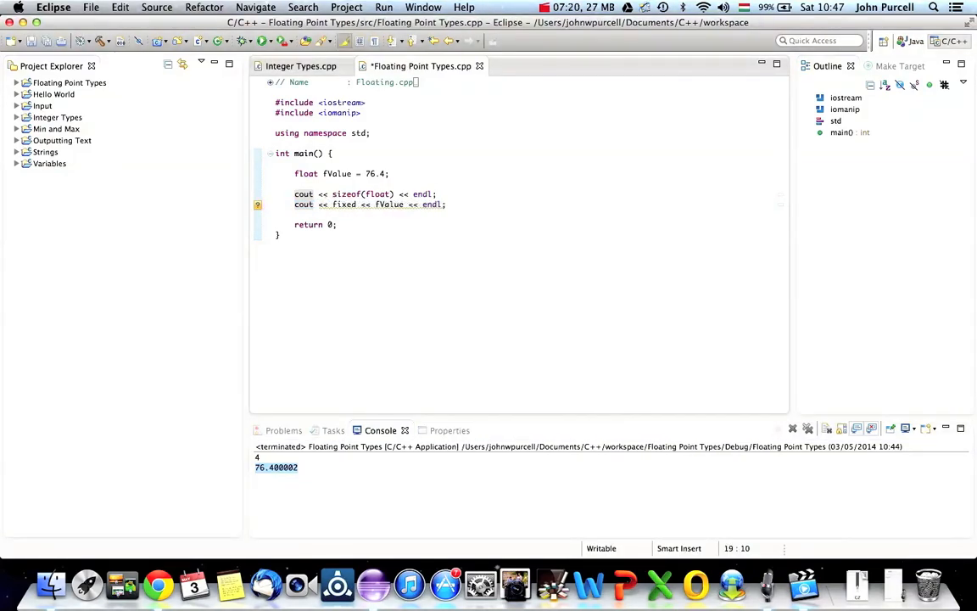
Insert setprecision(20) before fixed so fValue prints as 76.40000152587890625000
{"action": "type", "text": "setw"}
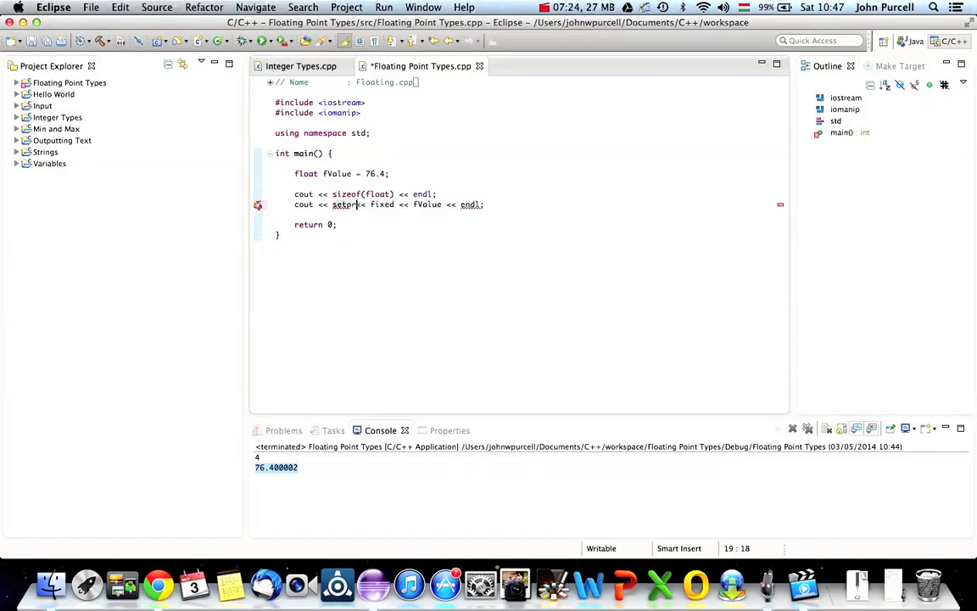
{"action": "type", "text": "recision"}
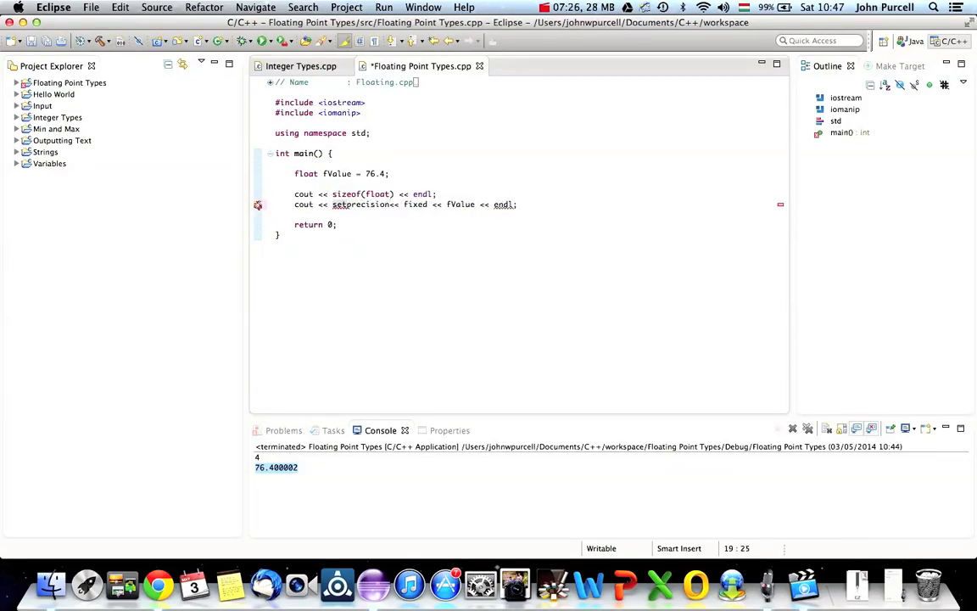
{"action": "type", "text": "()"}
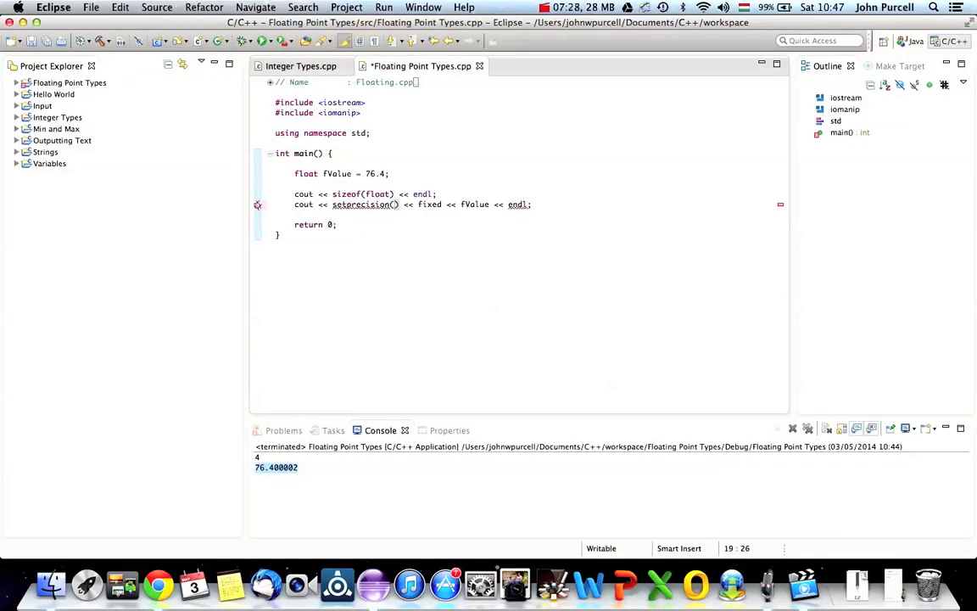
{"action": "type", "text": "20"}
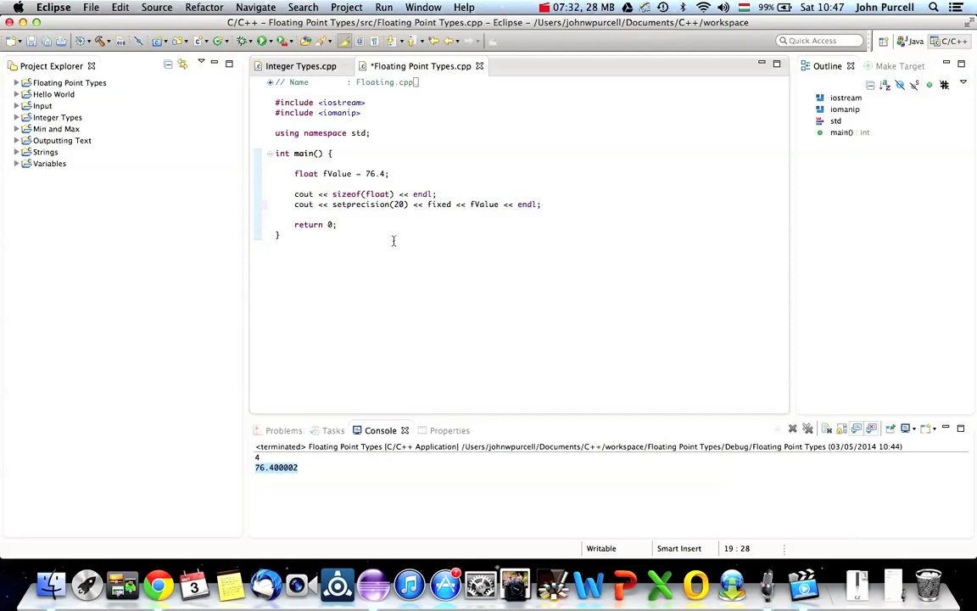
{"action": "double_click", "coordinate": [360, 204]}
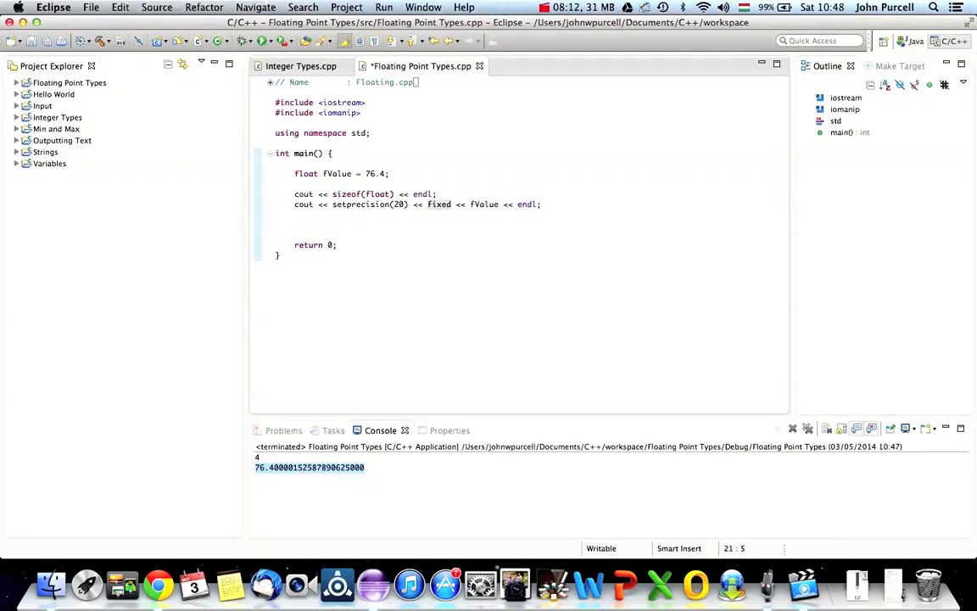
Declare double dValue = 76.4 and add a cout printing it with setprecision(20) and fixed
{"action": "type", "text": "double"}
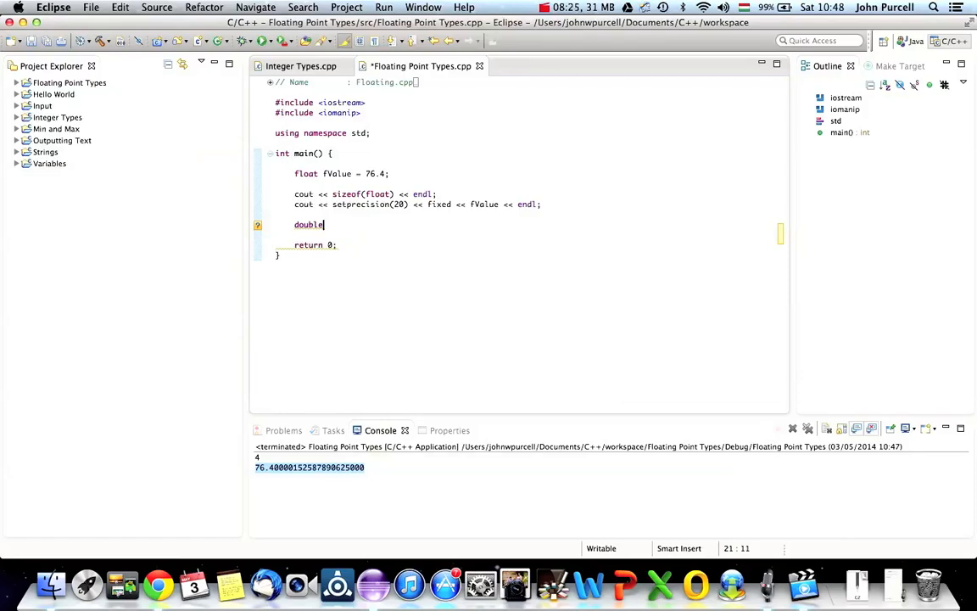
{"action": "type", "text": "dVal"}
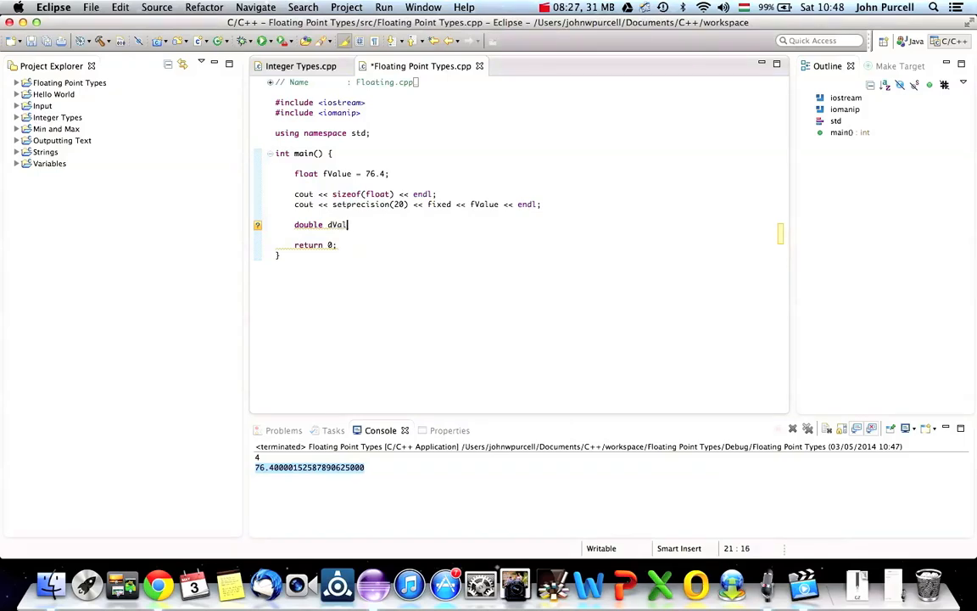
{"action": "type", "text": "= 7"}
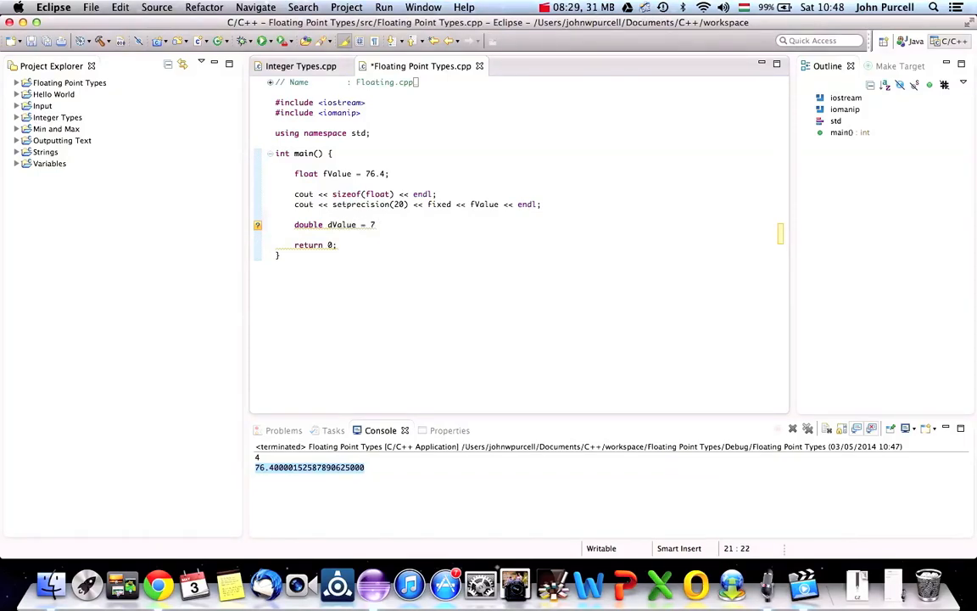
{"action": "type", "text": "6.4"}
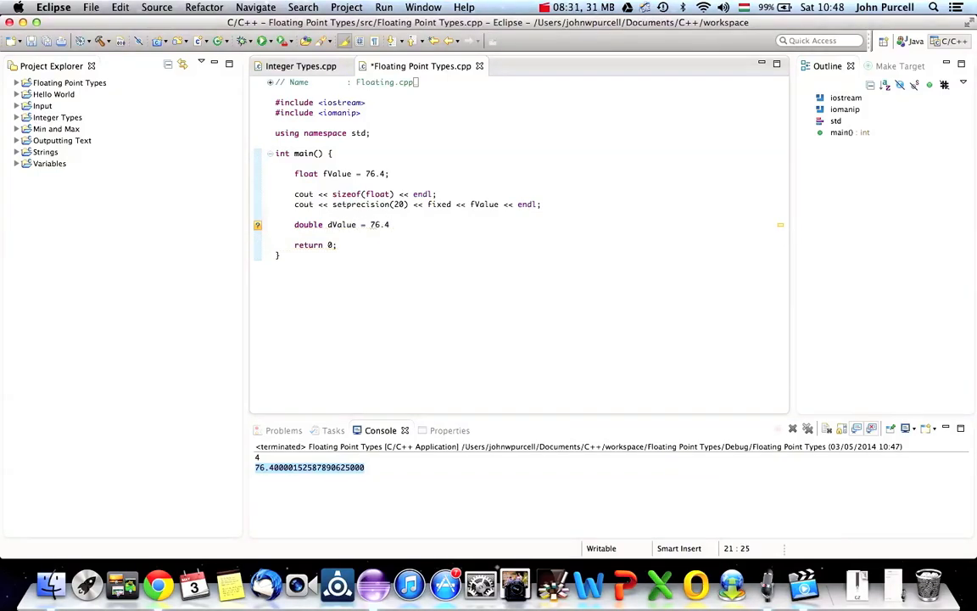
{"action": "type", "text": ";"}
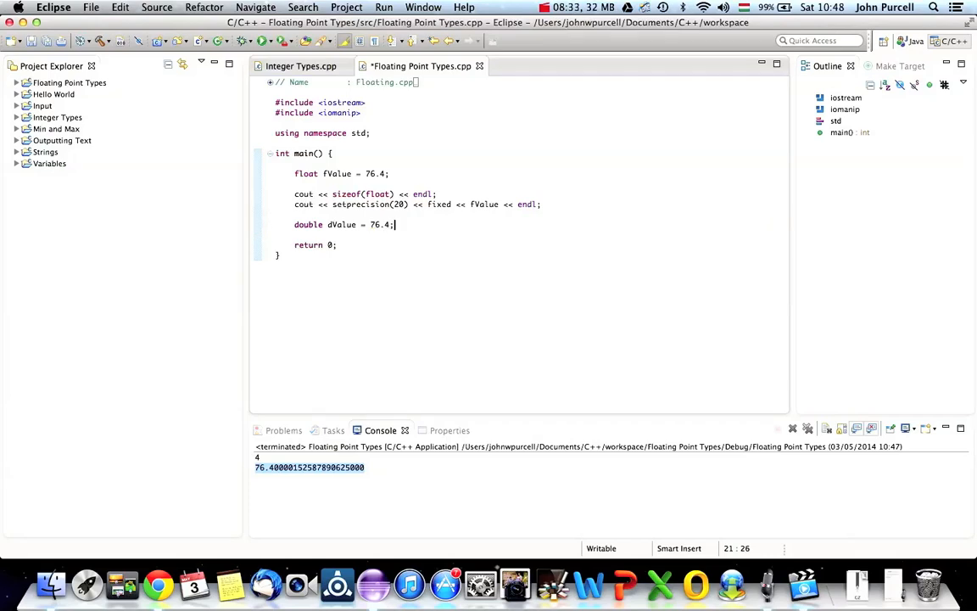
{"action": "type", "text": "cout <<"}
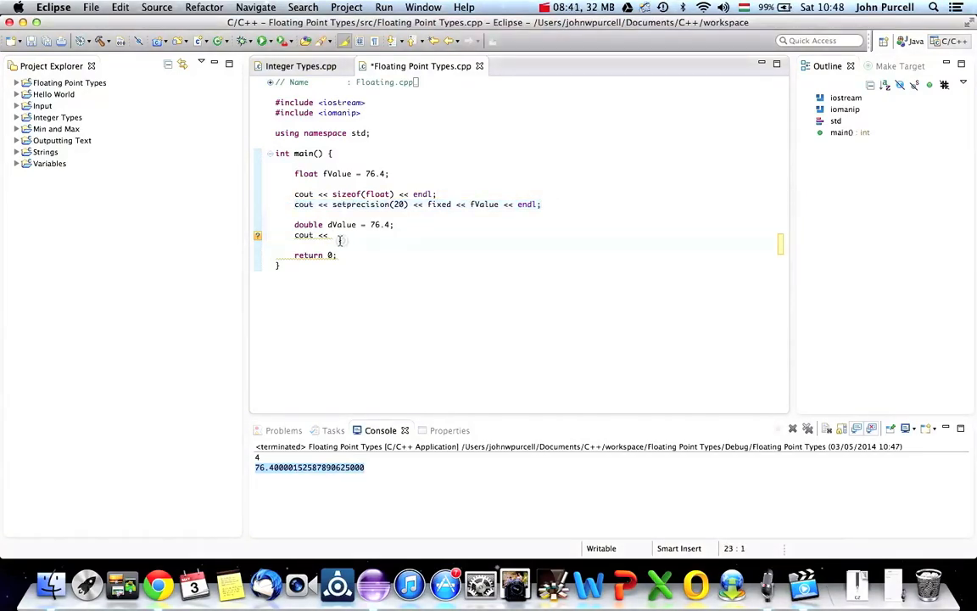
{"action": "type", "text": "setprecision(20) << fixed << fValue << endl;"}
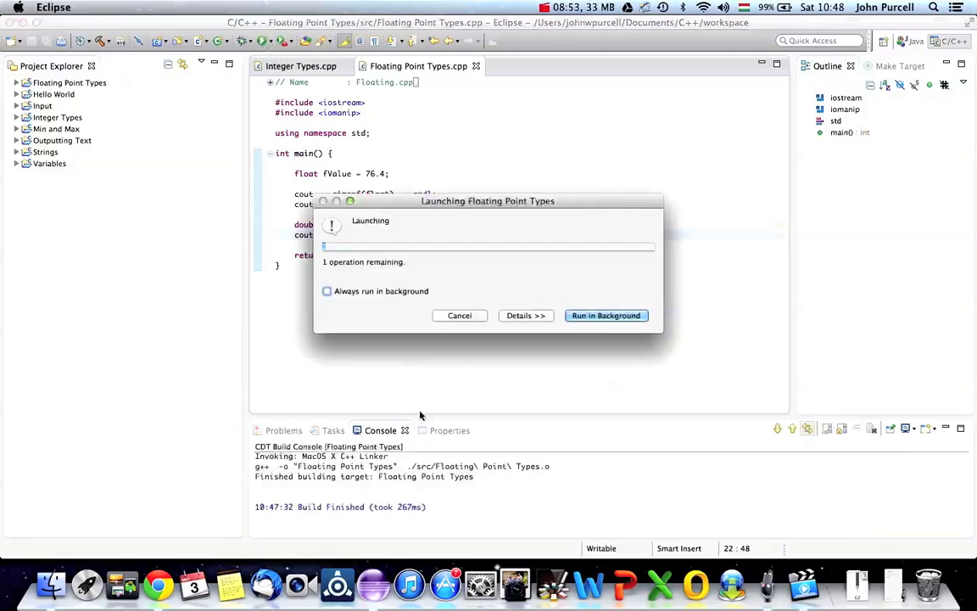
Let the launch finish so the console lists the float and double 20-digit values of 76.4
{"action": "left_click", "coordinate": [526, 316]}
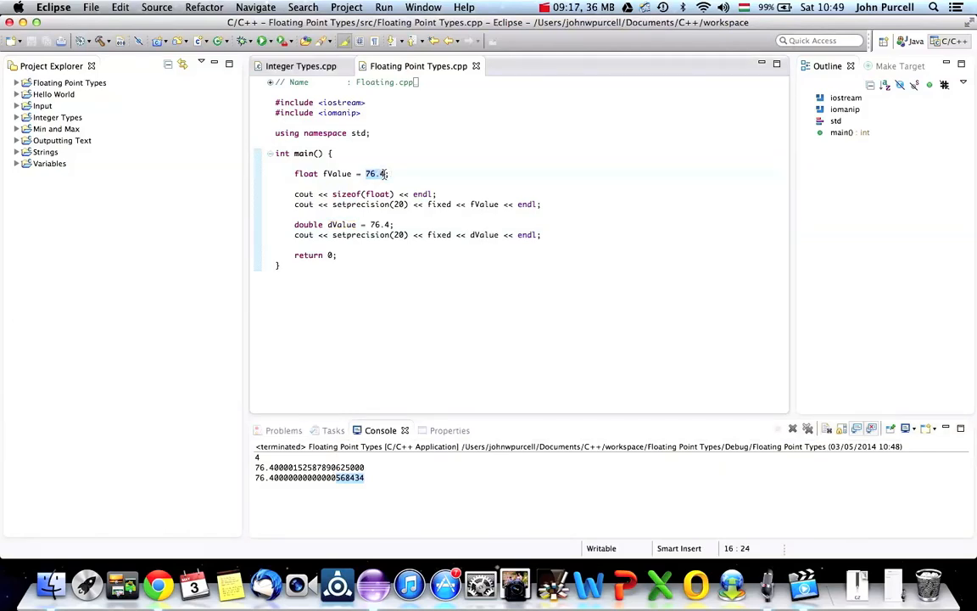
Change both fValue and dValue to 123.456789, save and rerun to compare their 20-digit output
{"action": "type", "text": "123.4"}
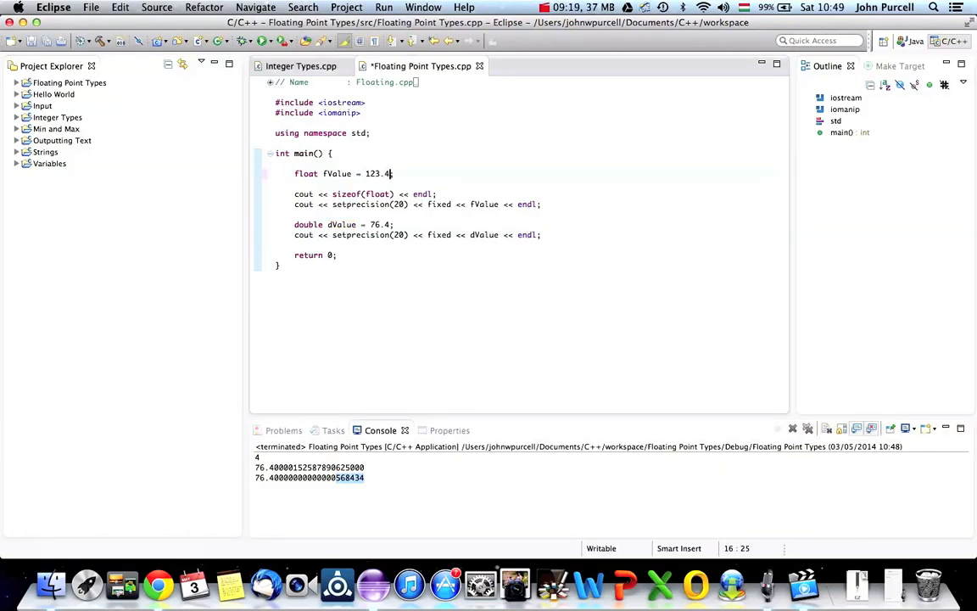
{"action": "type", "text": "56789;"}
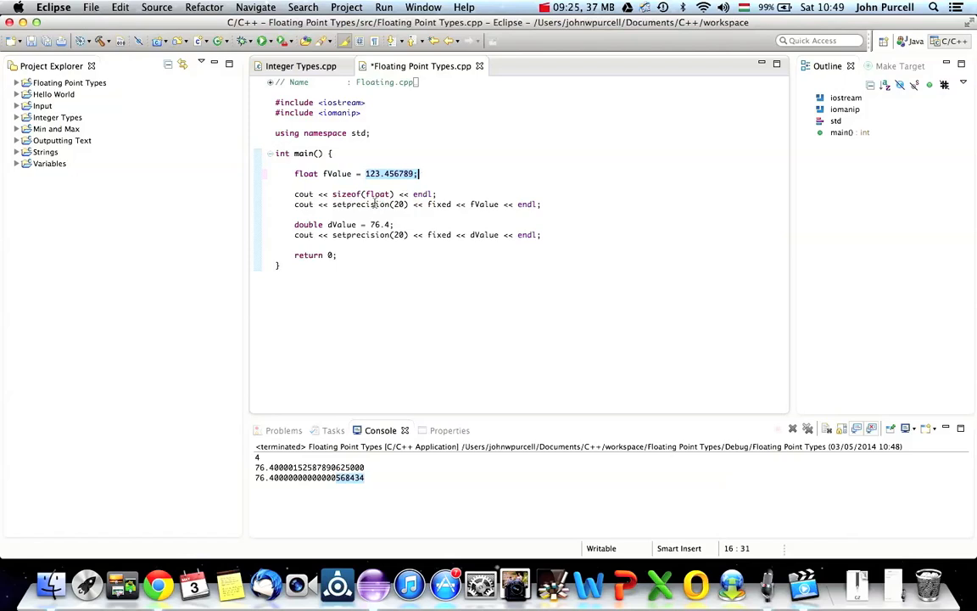
{"action": "type", "text": "123.456789"}
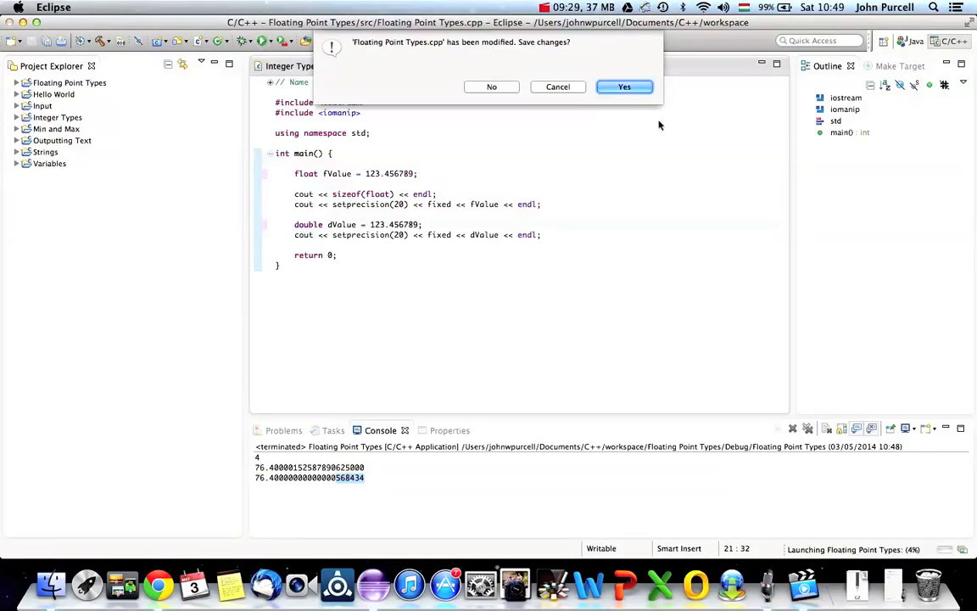
{"action": "left_click", "coordinate": [624, 87]}
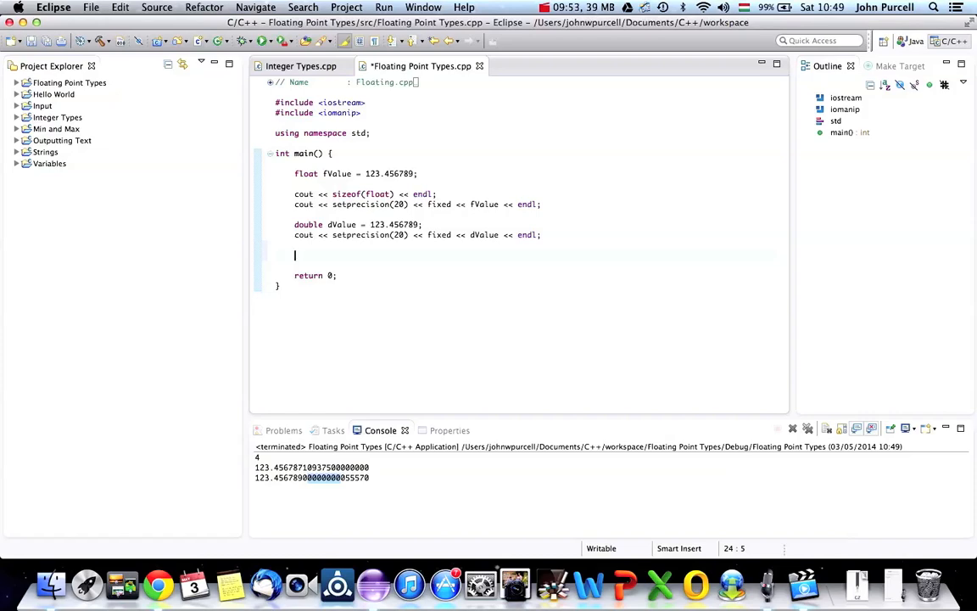
{"action": "mouse_move", "coordinate": [307, 482]}
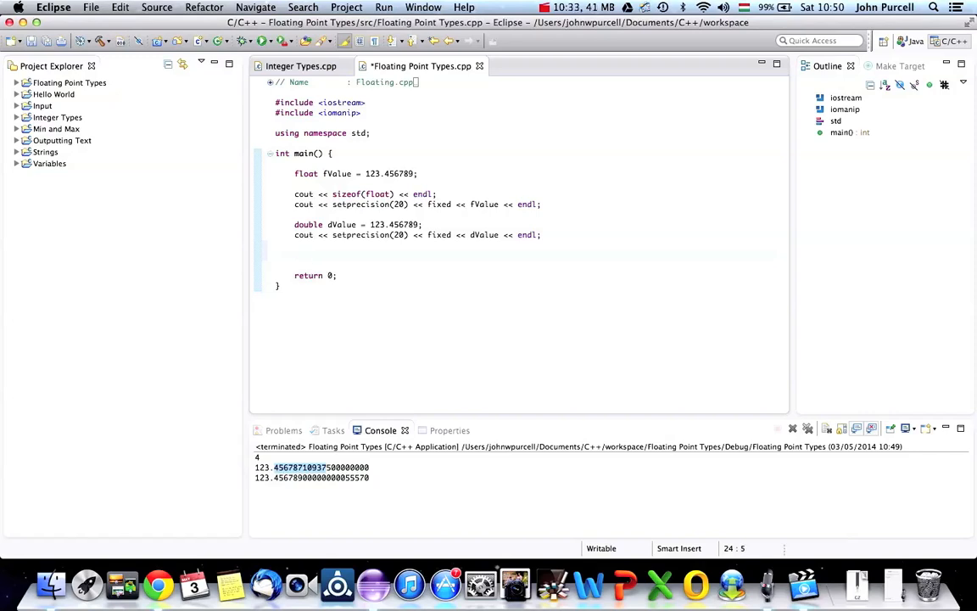
Declare long double lValue = 123.4567898765432210 with its own 20-digit fixed cout line, and run
{"action": "type", "text": "long double"}
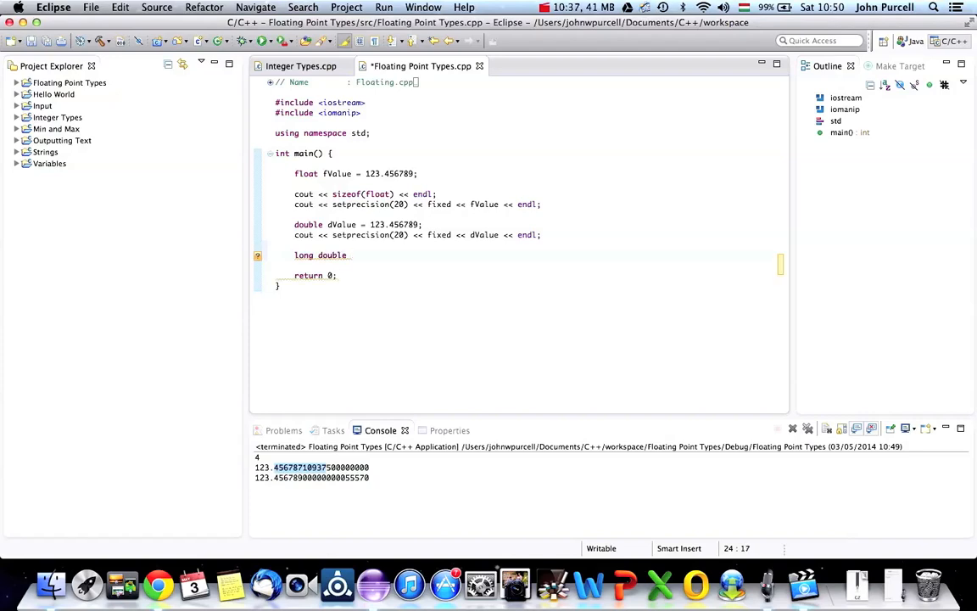
{"action": "type", "text": "lValue"}
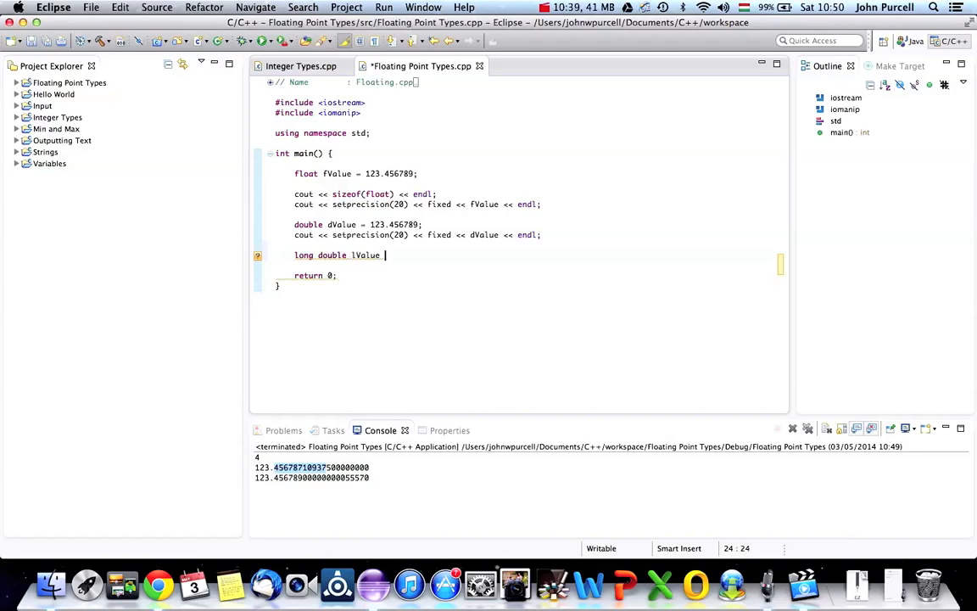
{"action": "type", "text": "= 123.45678987"}
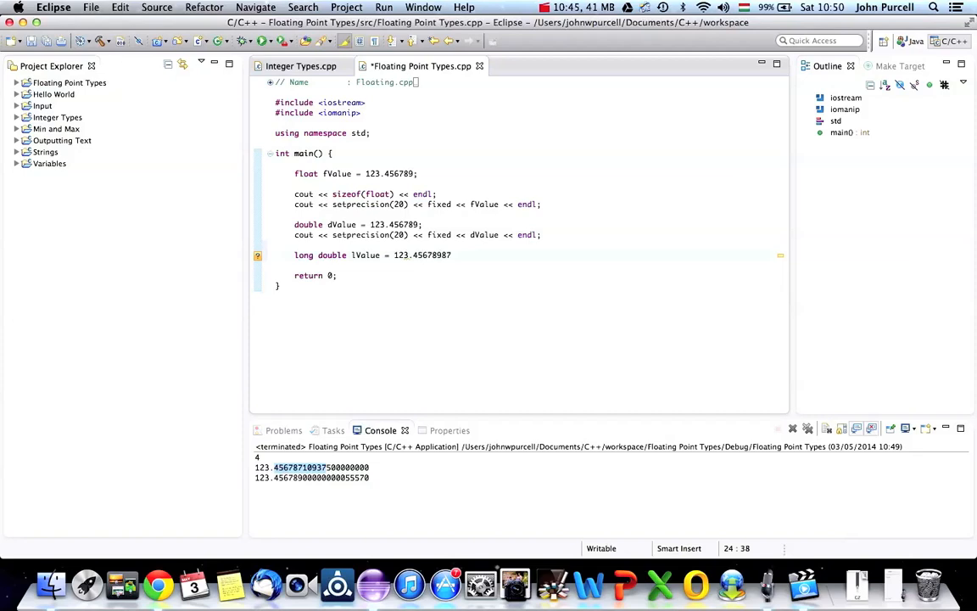
{"action": "type", "text": "654321"}
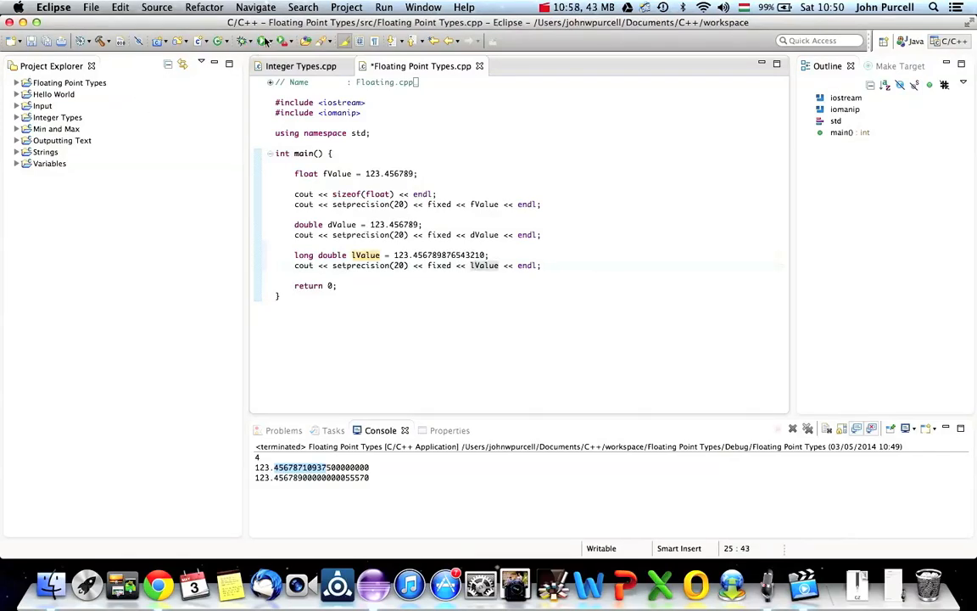
{"action": "left_click", "coordinate": [244, 41]}
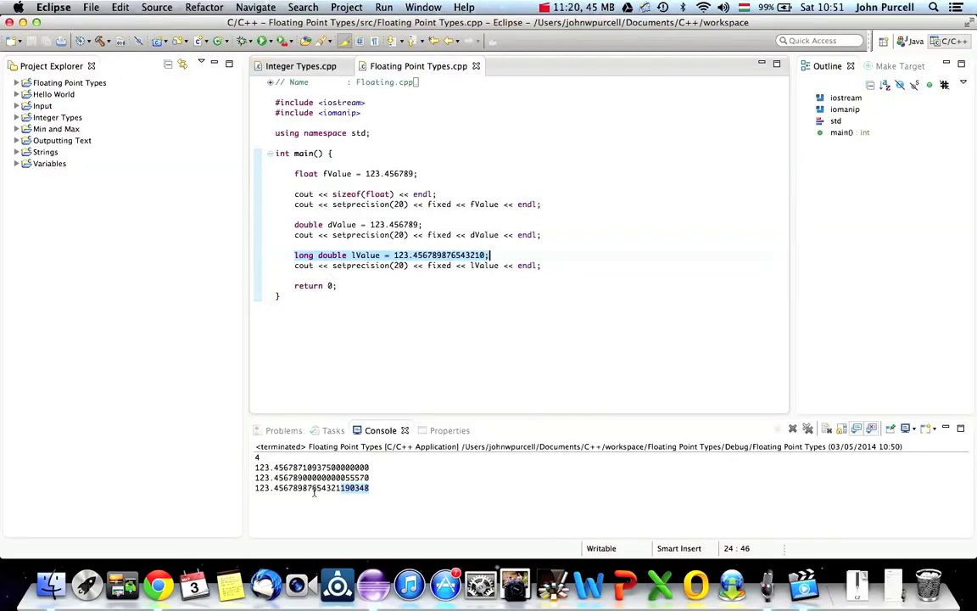
{"action": "mouse_move", "coordinate": [568, 268]}
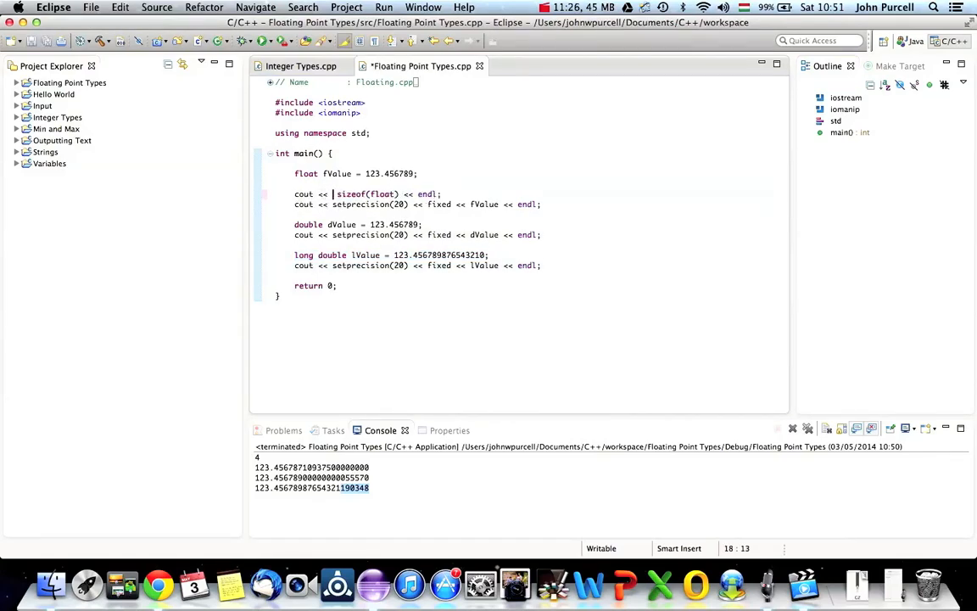
Label the sizeof lines as 'Sizeof float: ' and 'Sizeof long double: ' using sizeof(lValue), then rerun
{"action": "type", "text": "\"Sizeof\""}
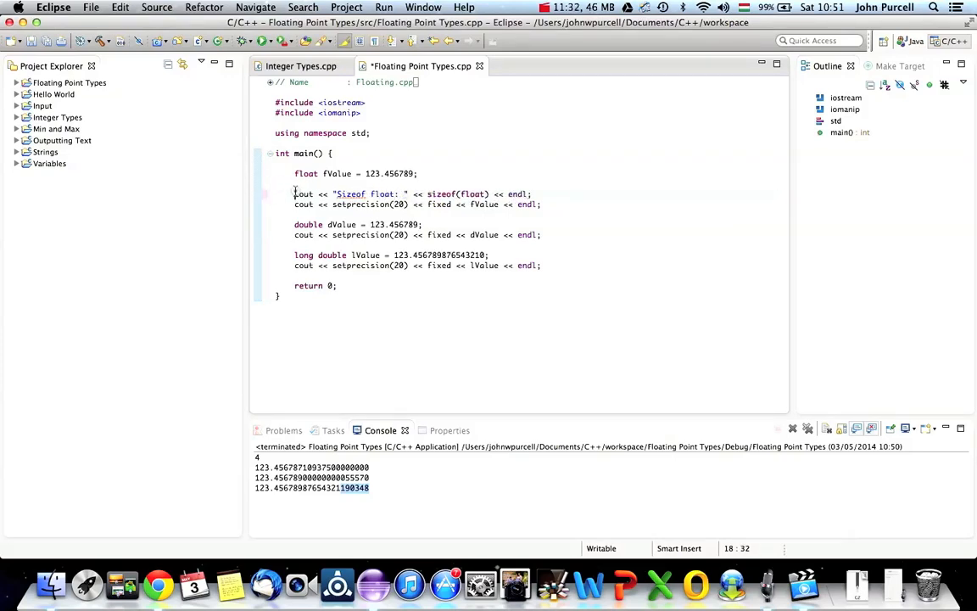
{"action": "triple_click", "coordinate": [414, 193]}
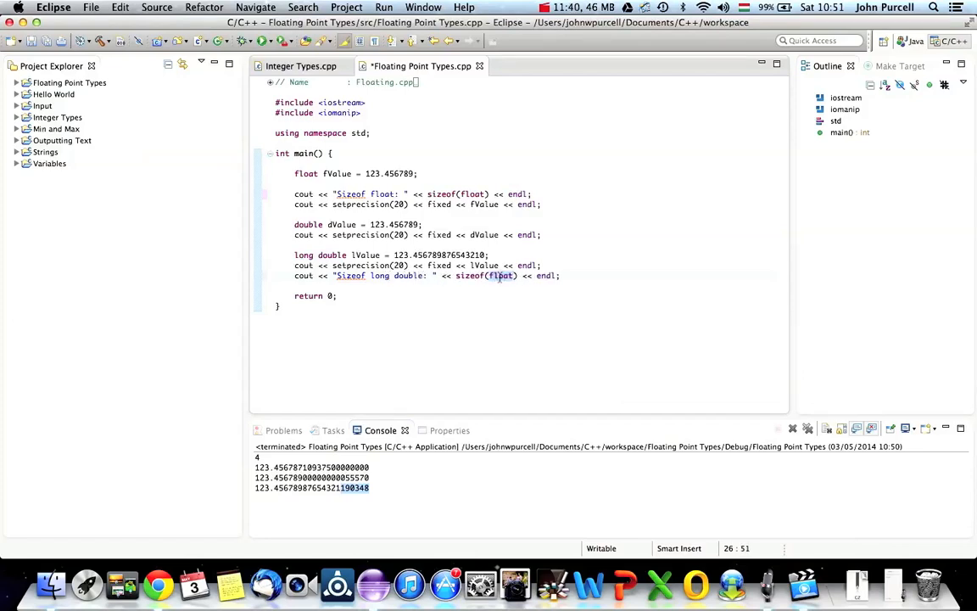
{"action": "type", "text": "lue"}
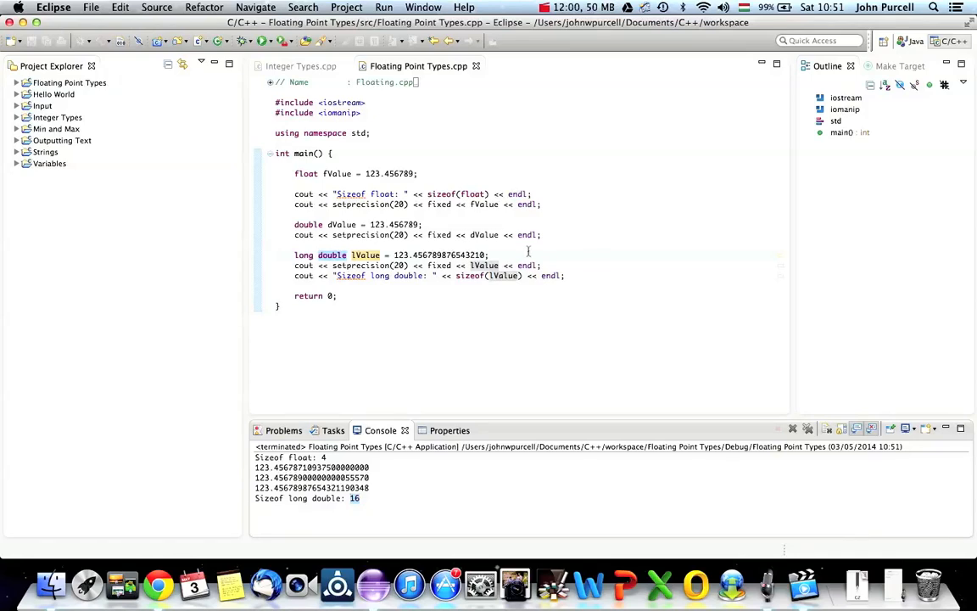
{"action": "mouse_move", "coordinate": [410, 288]}
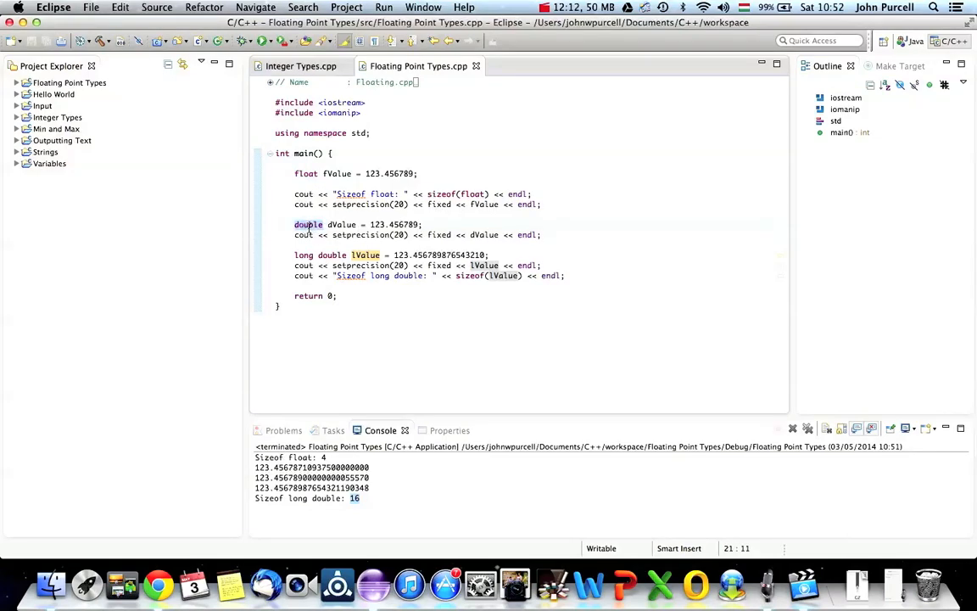
{"action": "left_click", "coordinate": [296, 255]}
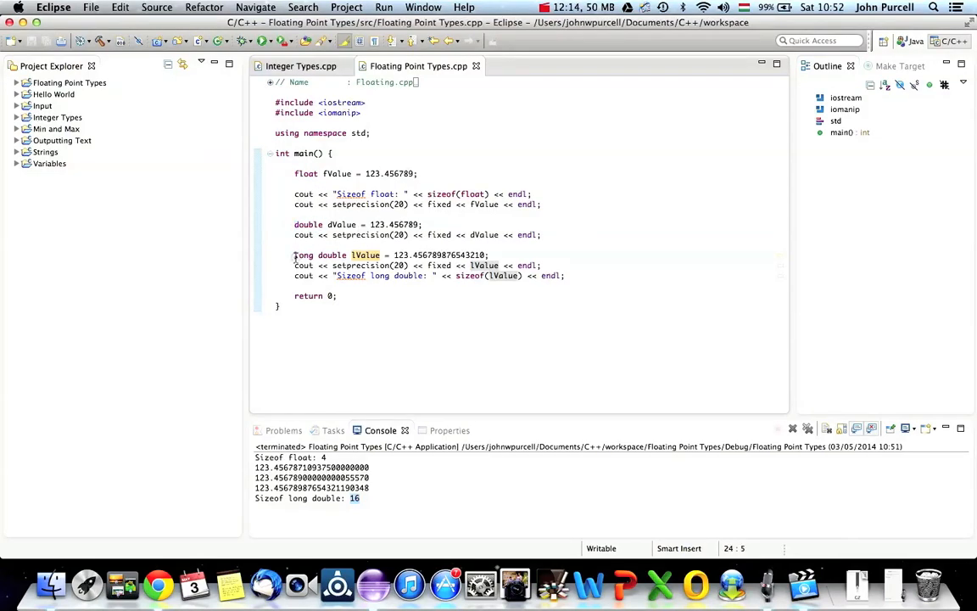
{"action": "double_click", "coordinate": [331, 255]}
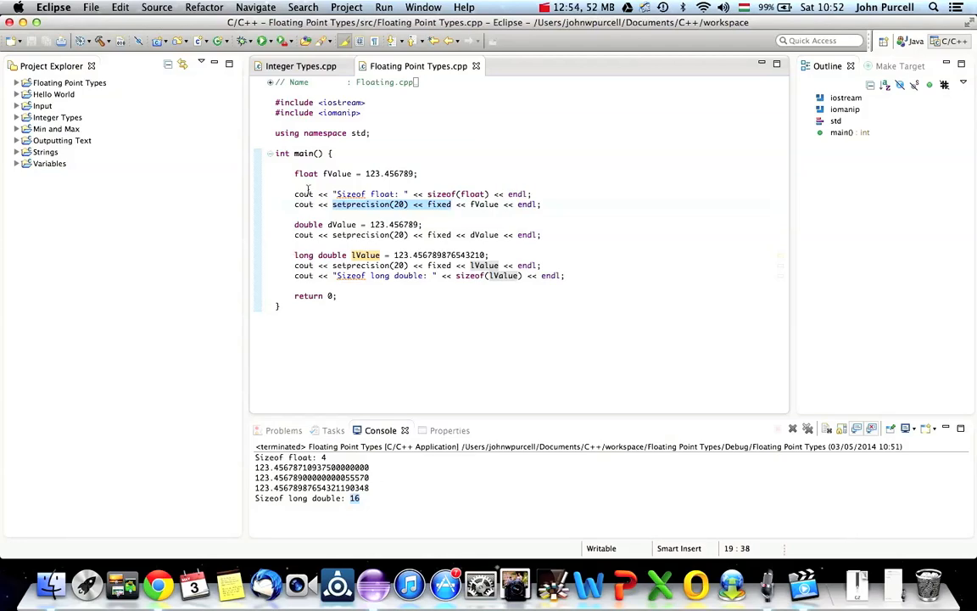
{"action": "left_click_drag", "start_coordinate": [295, 173], "coordinate": [275, 248]}
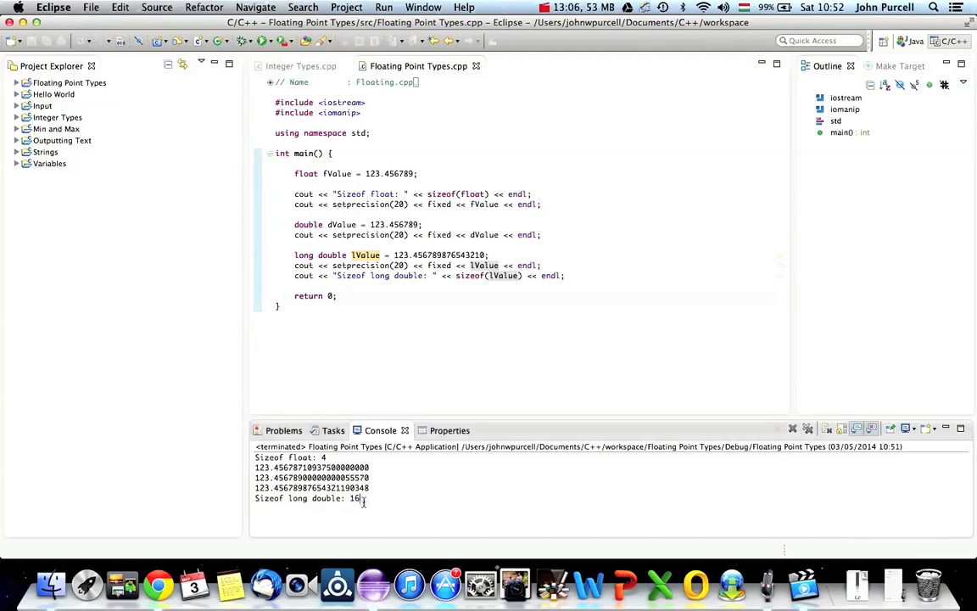
{"action": "left_click_drag", "start_coordinate": [255, 457], "coordinate": [365, 501]}
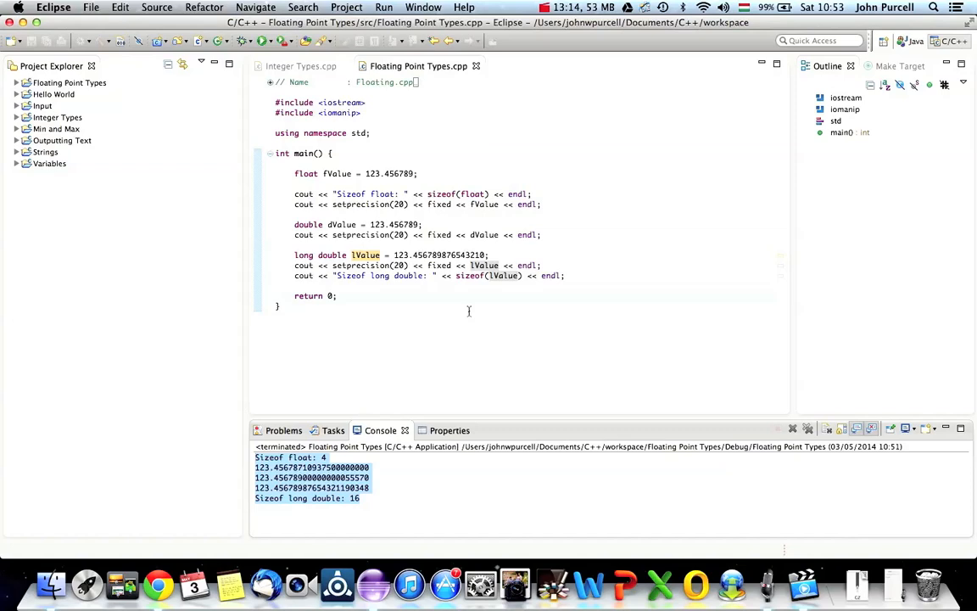
{"action": "mouse_move", "coordinate": [341, 541]}
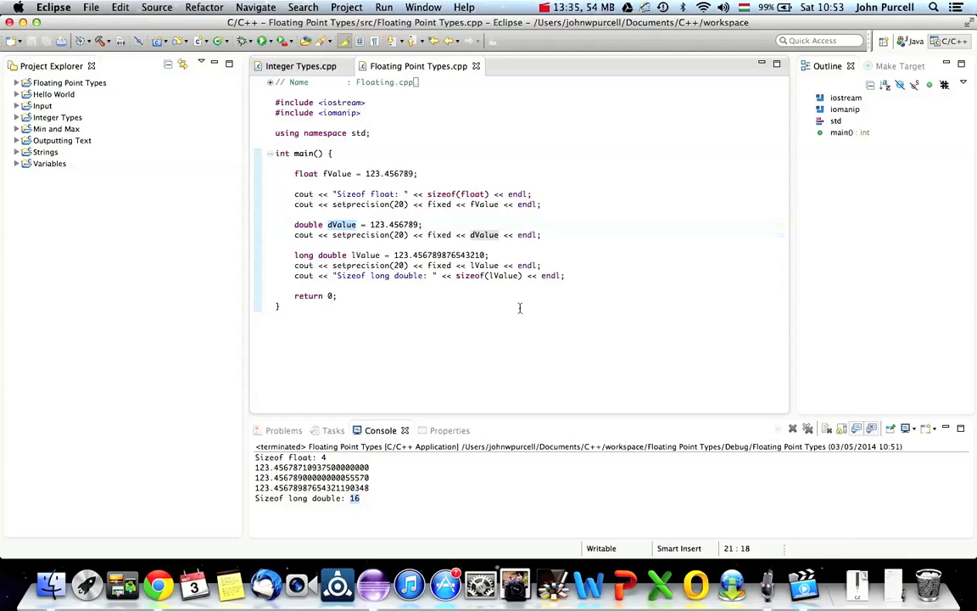
{"action": "double_click", "coordinate": [342, 224]}
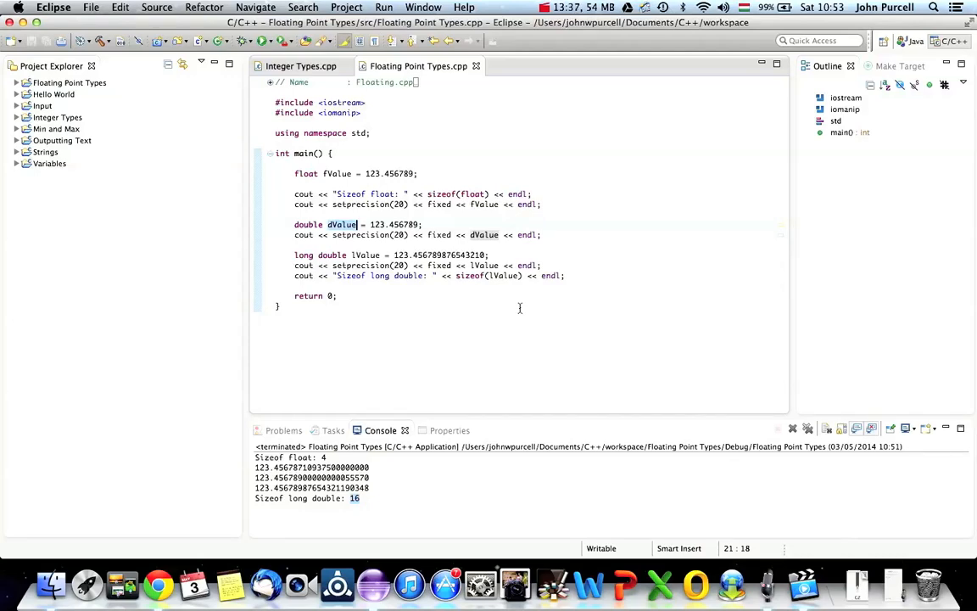